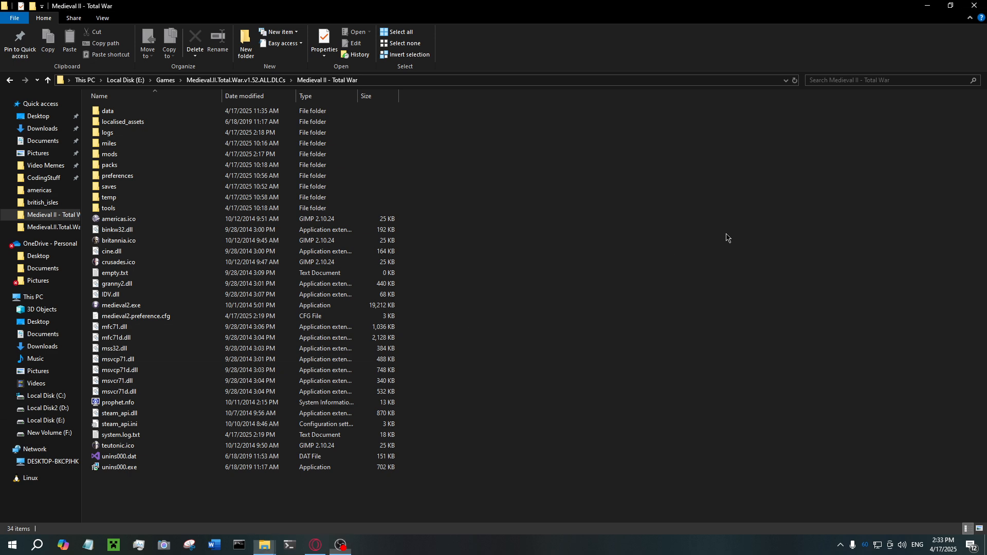
# Select the files mfc71.dll through steam_api.ini, then open the tools\unpacker folder
pyautogui.click(117, 284)
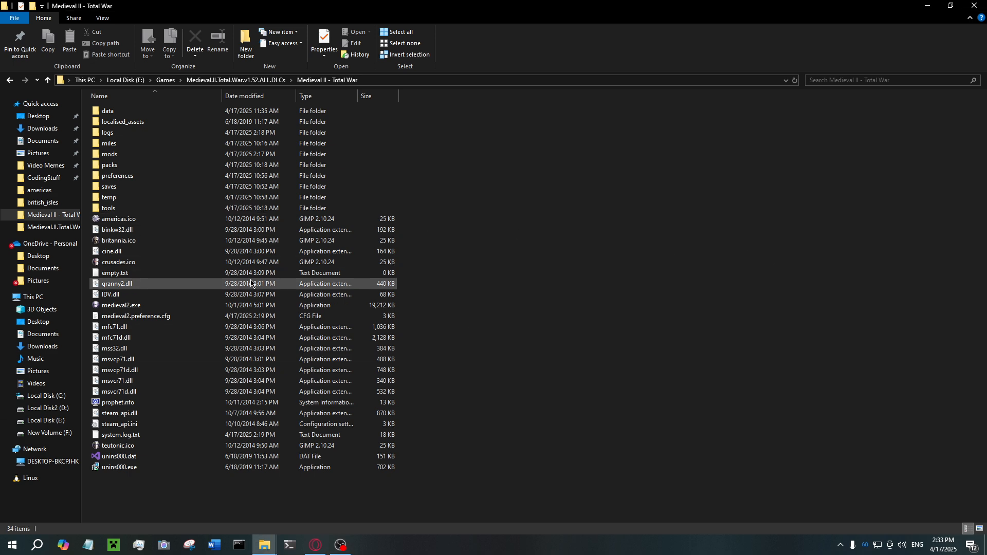
pyautogui.click(114, 273)
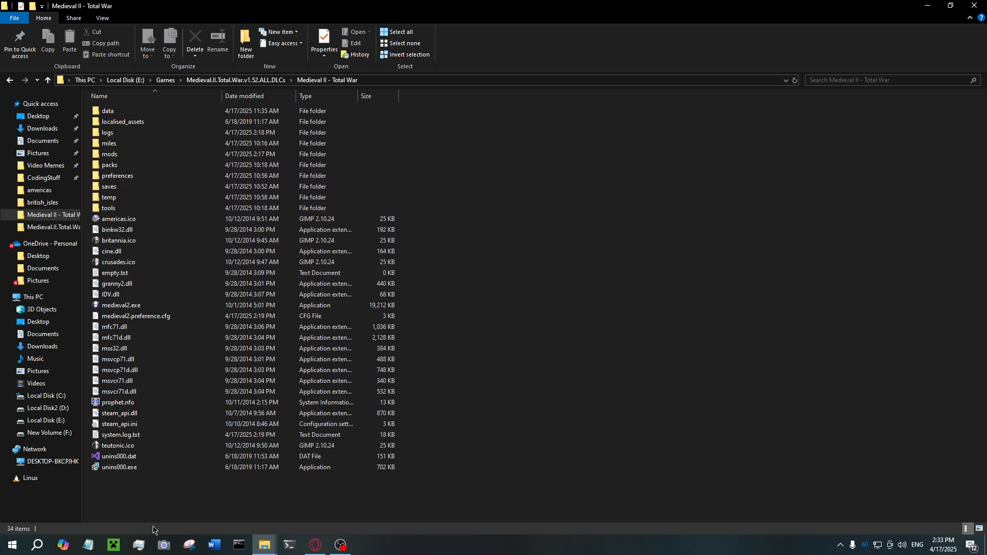
pyautogui.moveTo(580, 262)
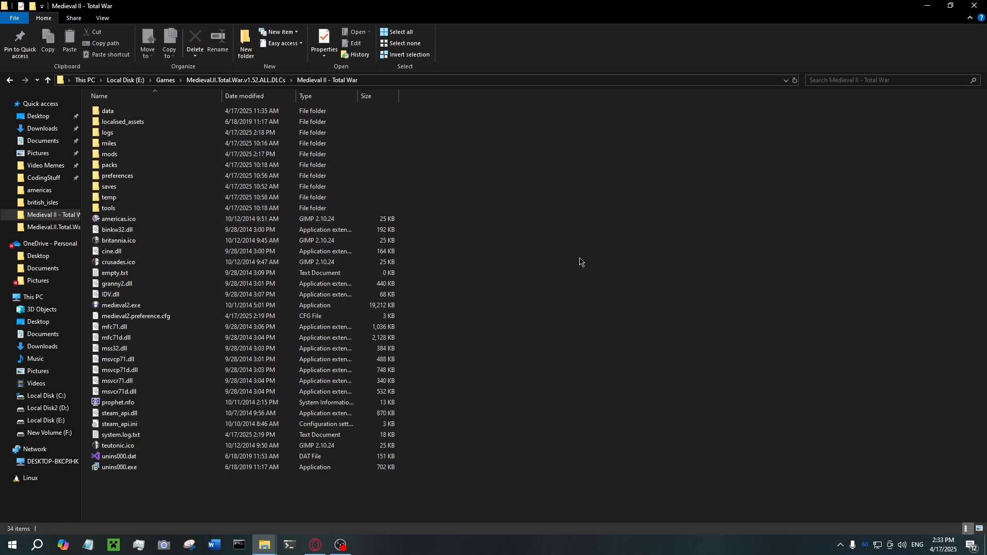
pyautogui.click(118, 467)
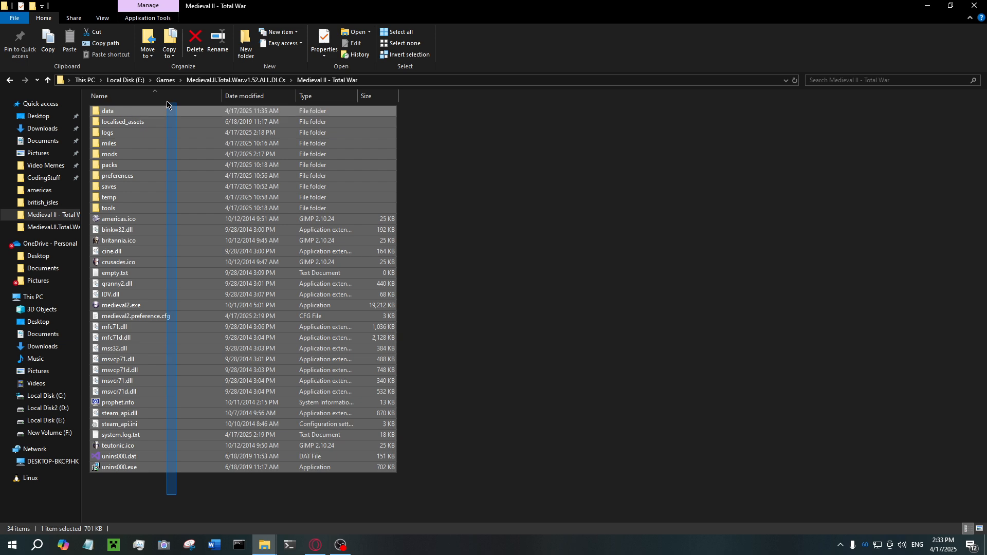
pyautogui.click(408, 429)
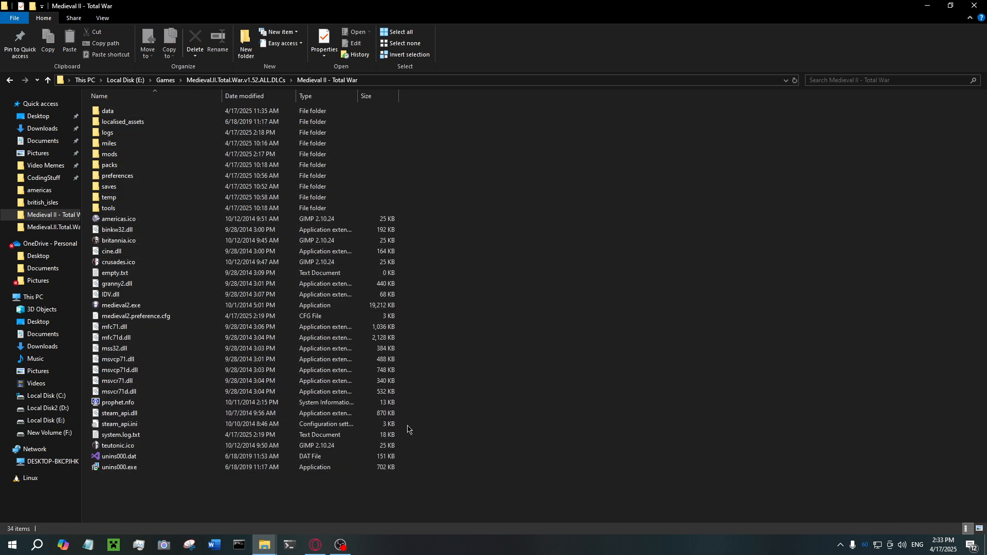
pyautogui.click(119, 424)
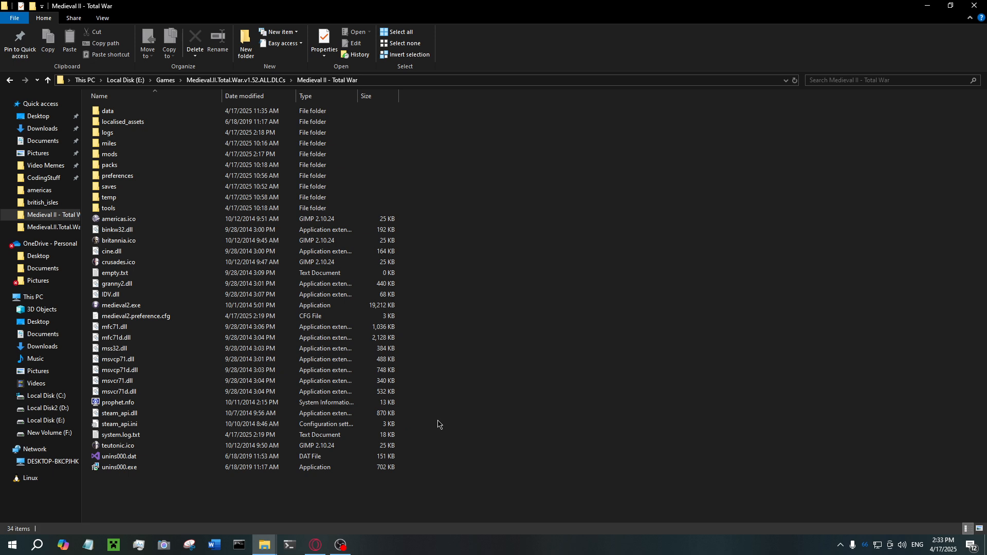
pyautogui.click(120, 424)
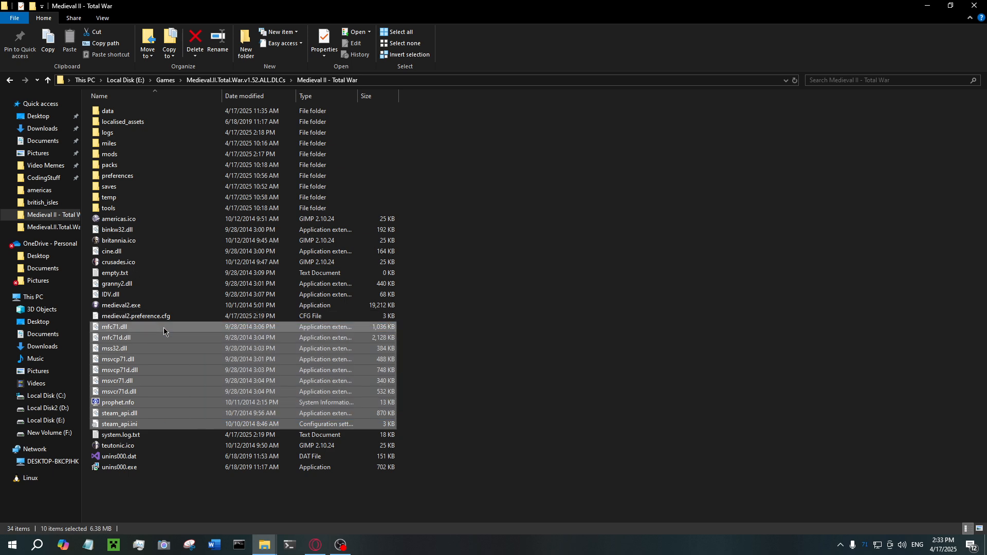
pyautogui.moveTo(539, 330)
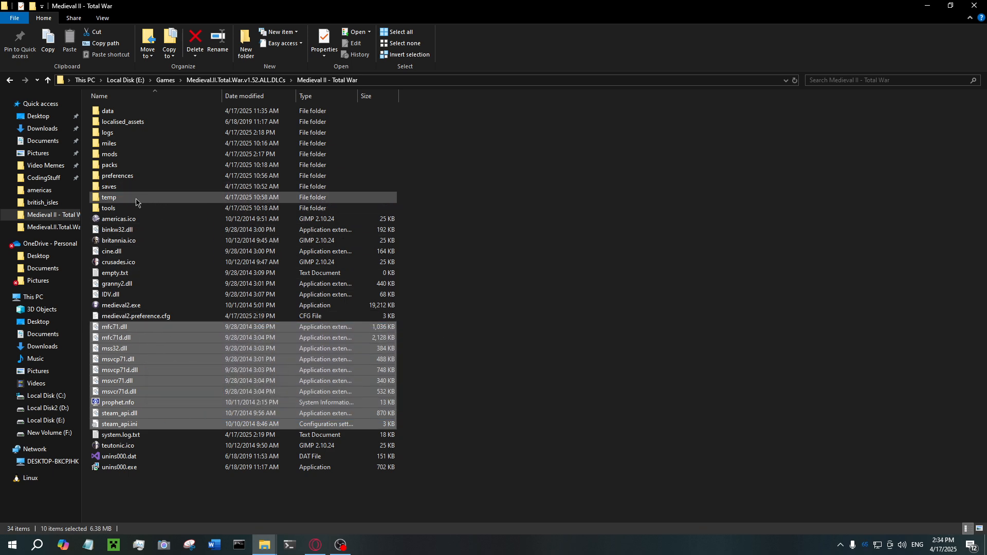
pyautogui.doubleClick(109, 208)
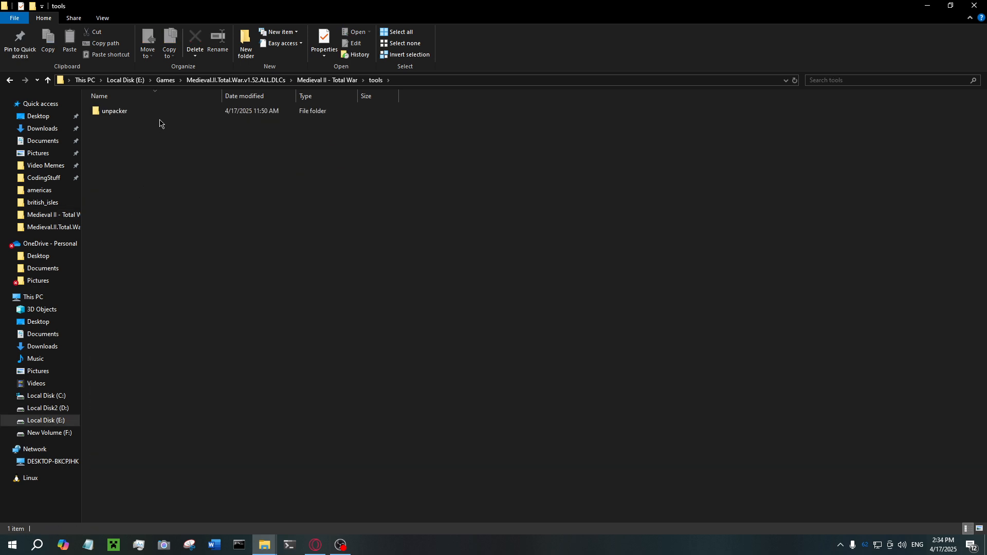
pyautogui.doubleClick(114, 111)
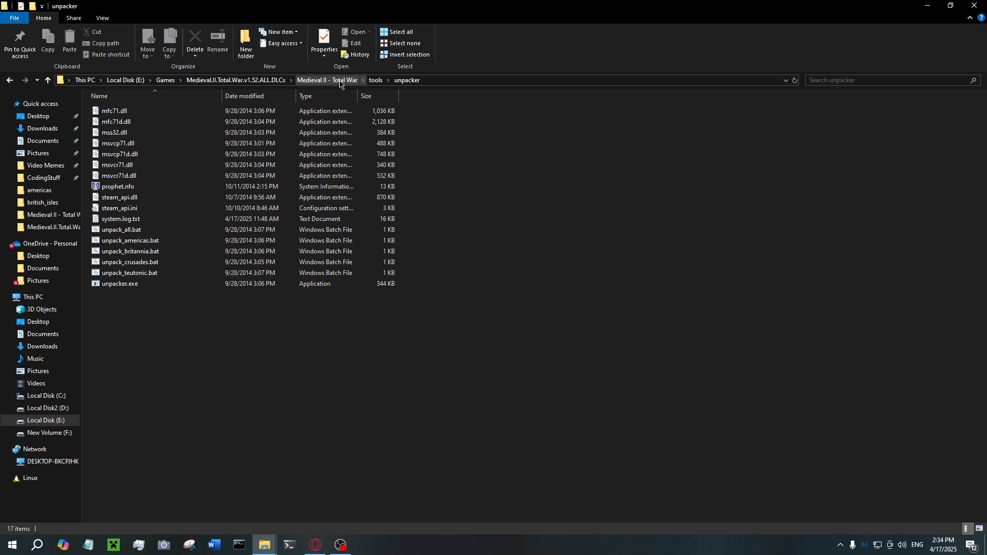
# From Medieval II - Total War, open mods, deselect the mod folders and launch americas
pyautogui.click(327, 81)
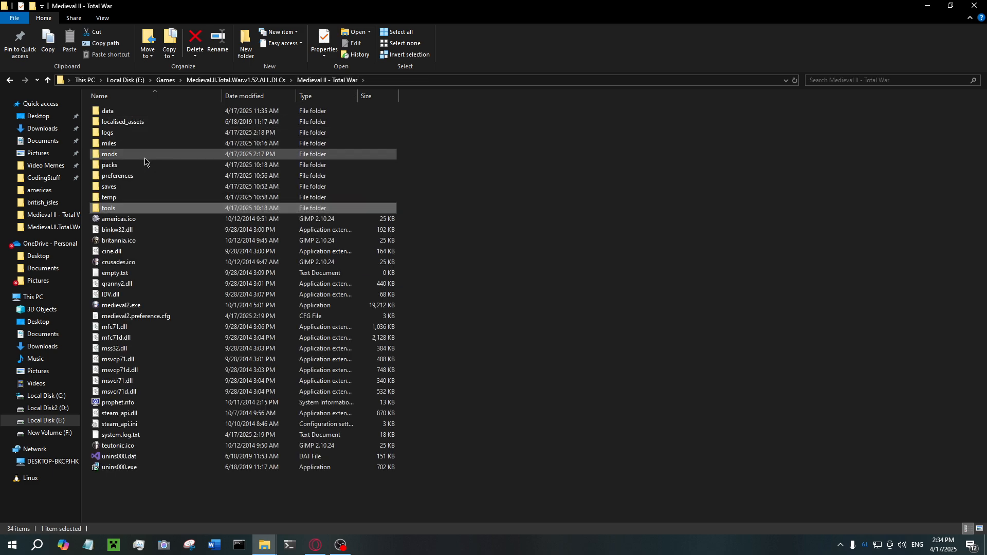
pyautogui.doubleClick(109, 154)
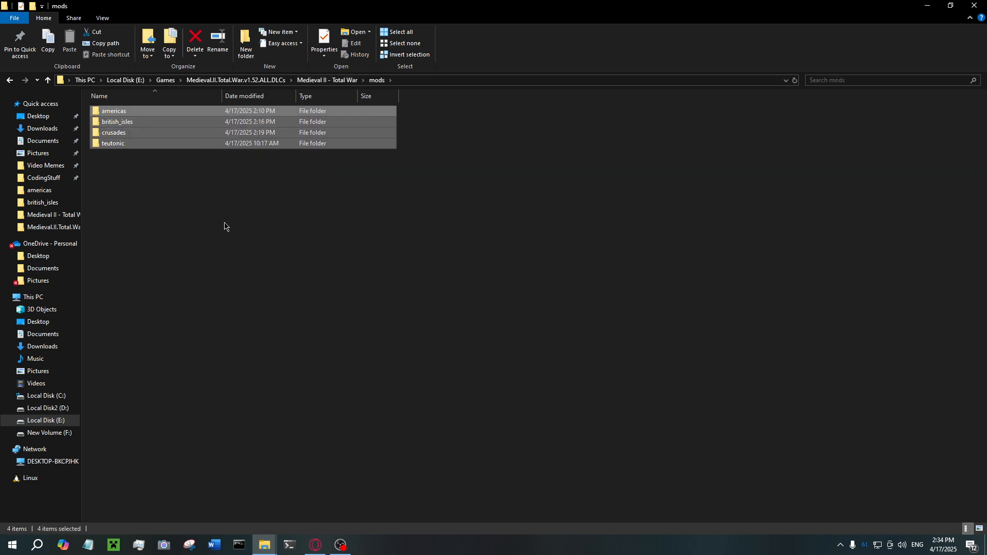
pyautogui.click(192, 166)
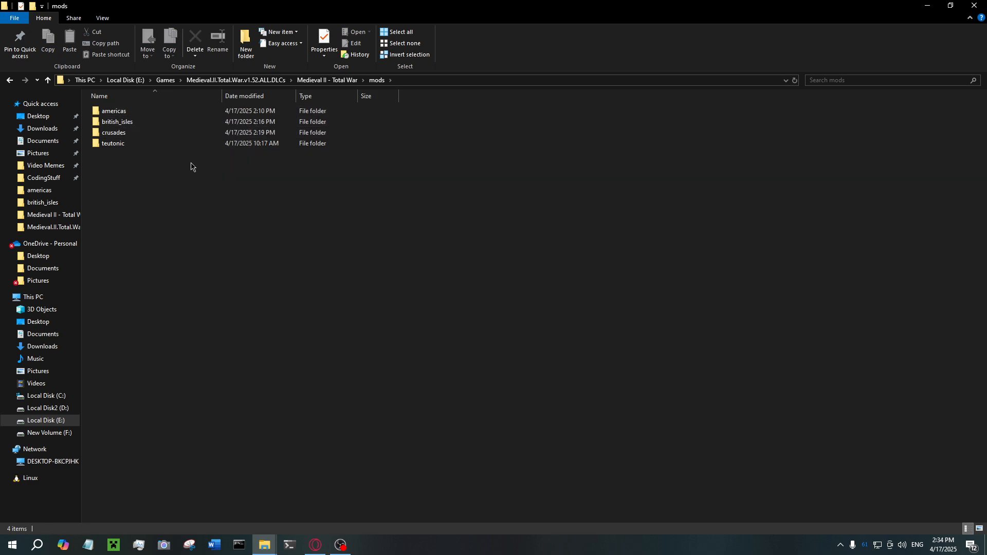
pyautogui.click(117, 121)
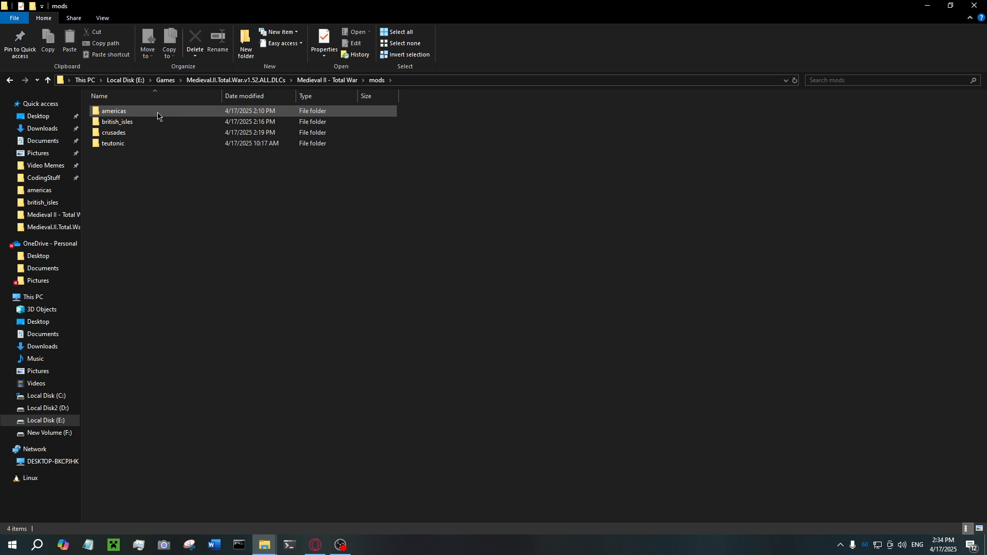
pyautogui.doubleClick(115, 111)
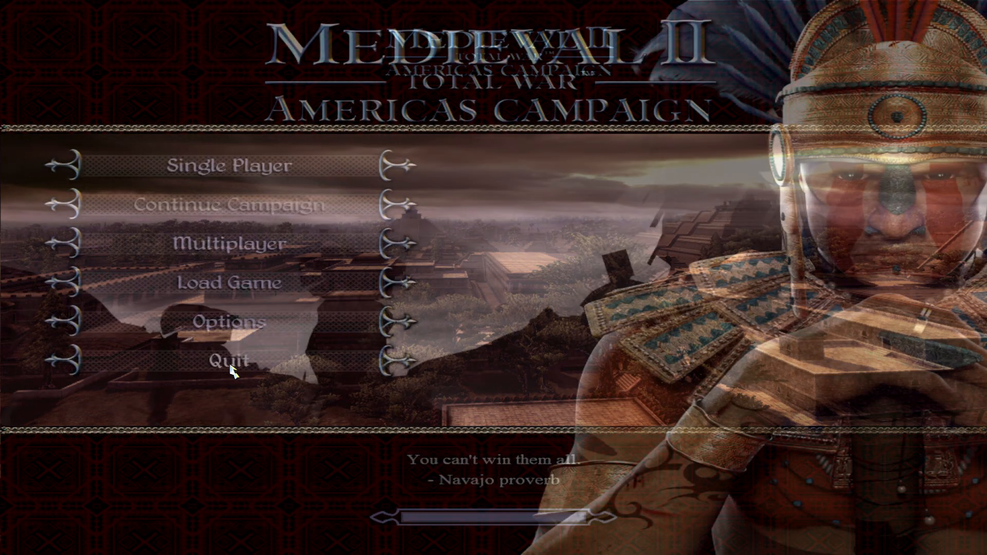
# Go through Single Player to the Americas Campaign faction selection, then back out
pyautogui.click(228, 166)
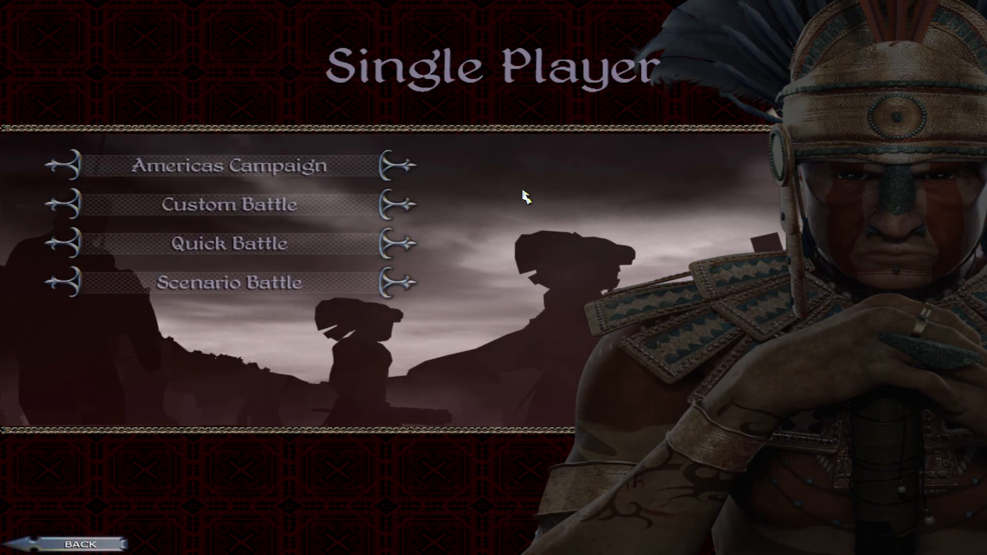
pyautogui.click(228, 166)
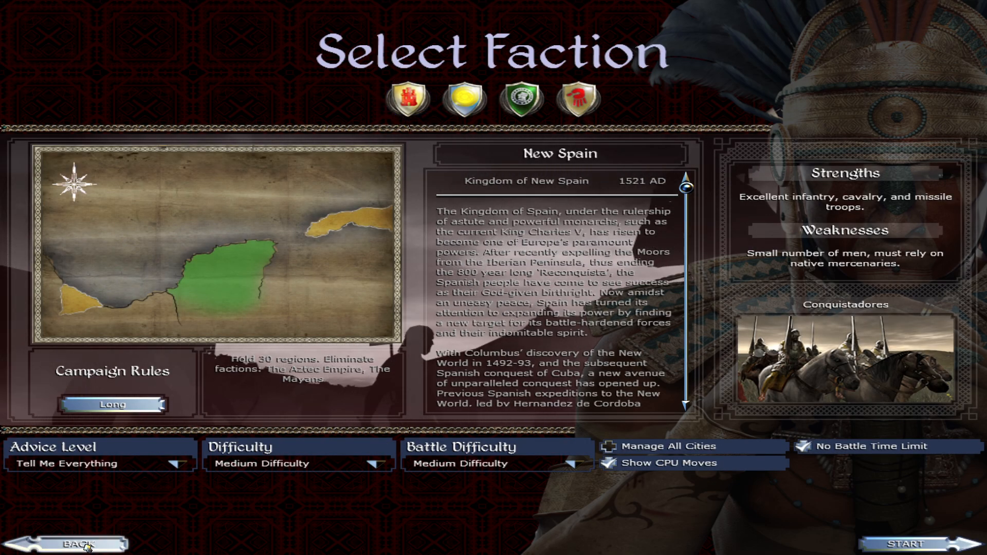
pyautogui.click(69, 543)
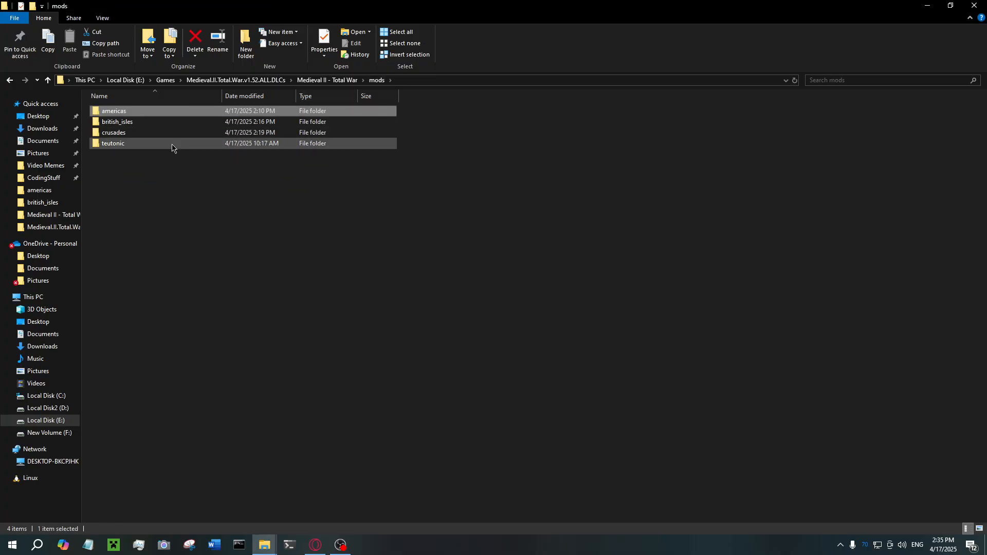
# In mods\teutonic, create a new text document named teutonic.txt and open it
pyautogui.doubleClick(113, 143)
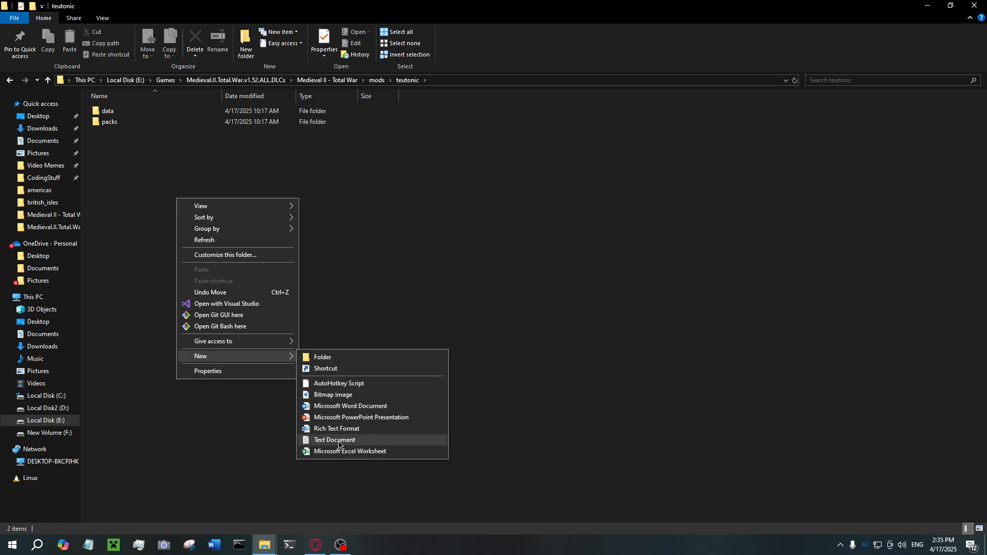
pyautogui.click(334, 440)
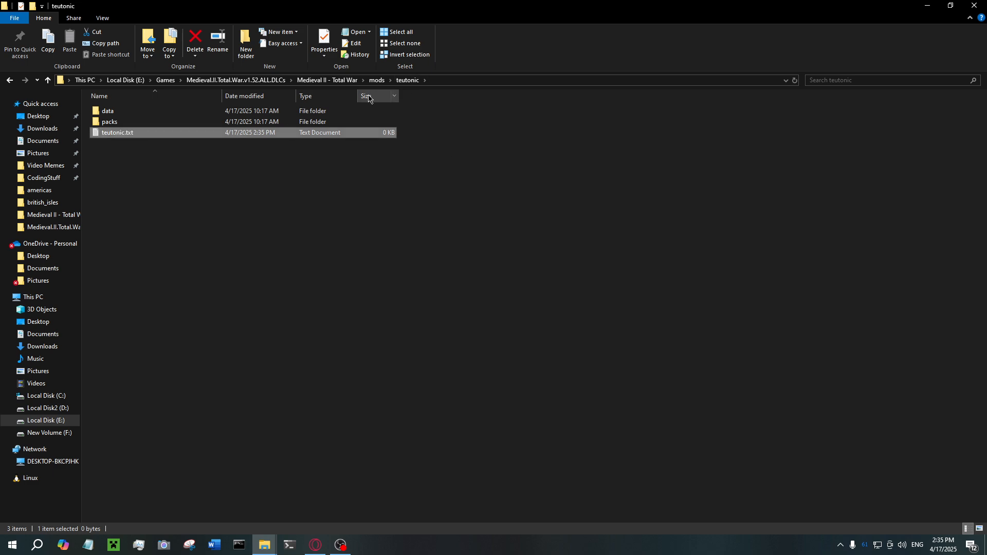
pyautogui.click(117, 132)
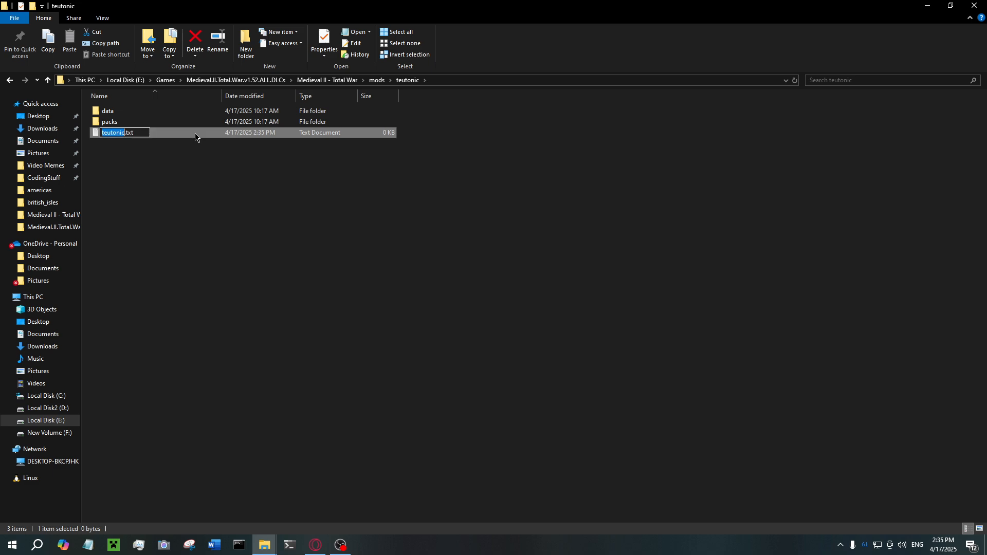
pyautogui.doubleClick(118, 132)
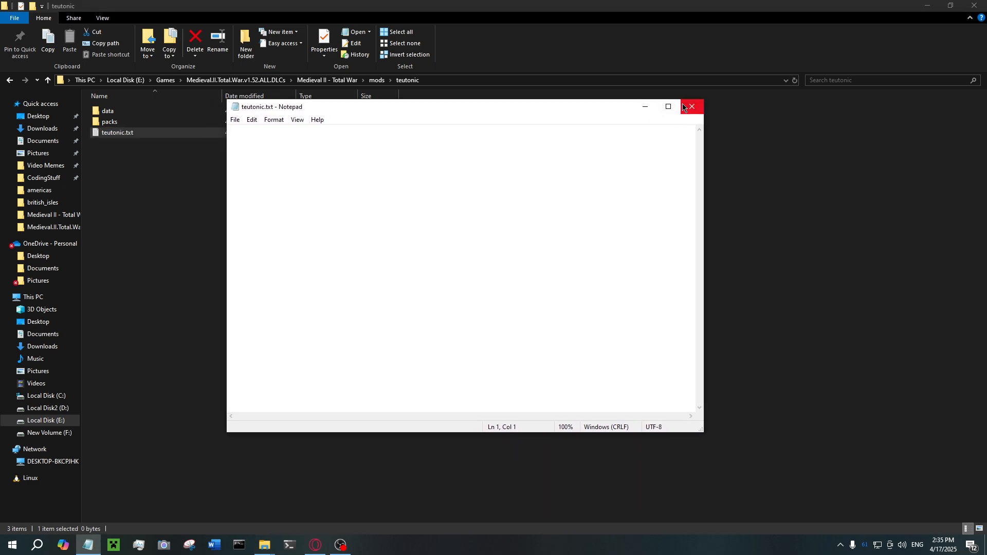
# Write [features] and mod = mods/teutonic into teutonic.txt, save and close Notepad
pyautogui.write('[features]')
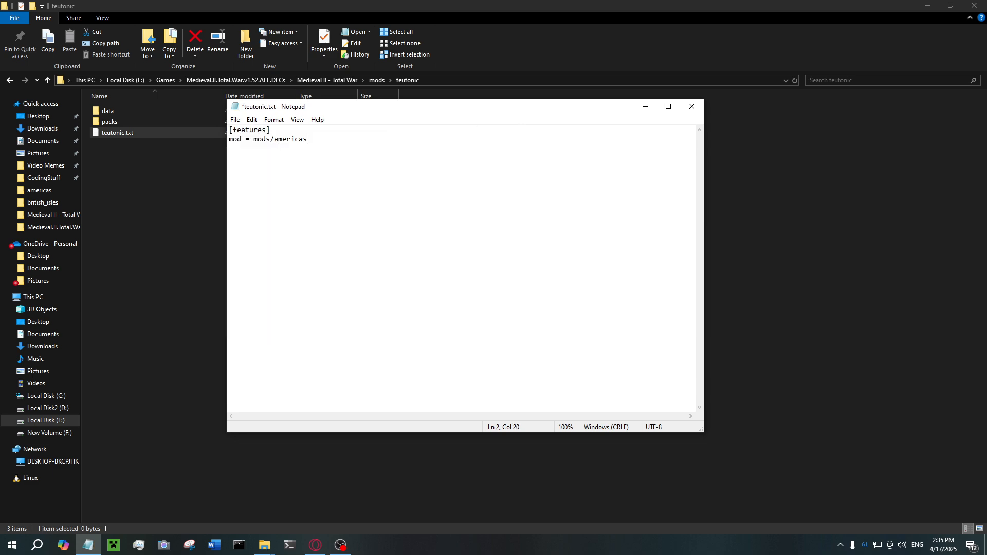
pyautogui.press('ctrl+a')
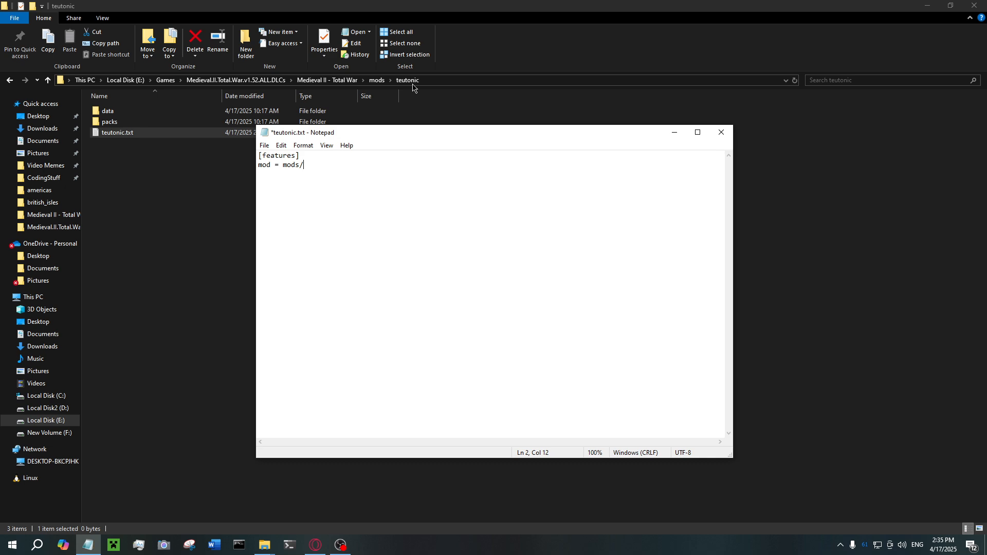
pyautogui.moveTo(153, 148)
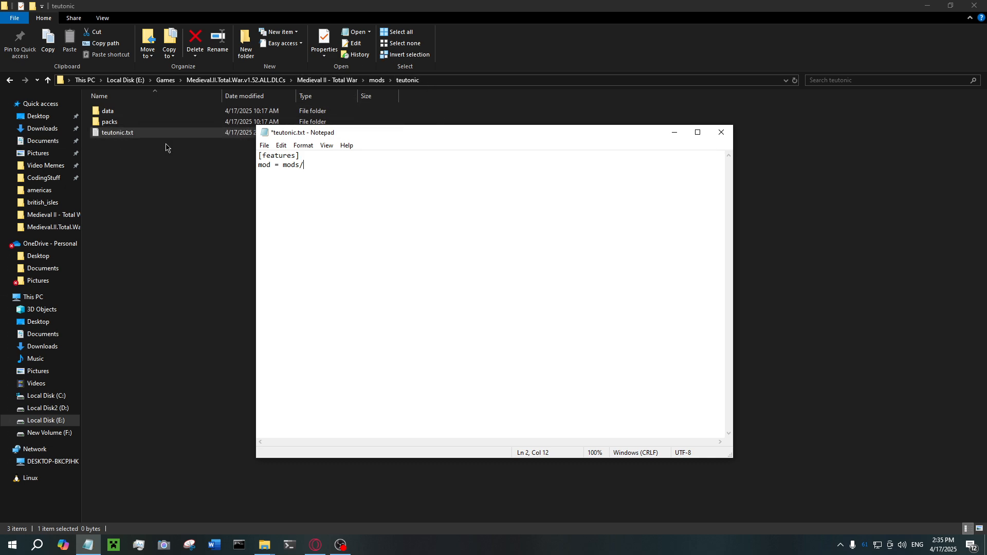
pyautogui.moveTo(412, 153)
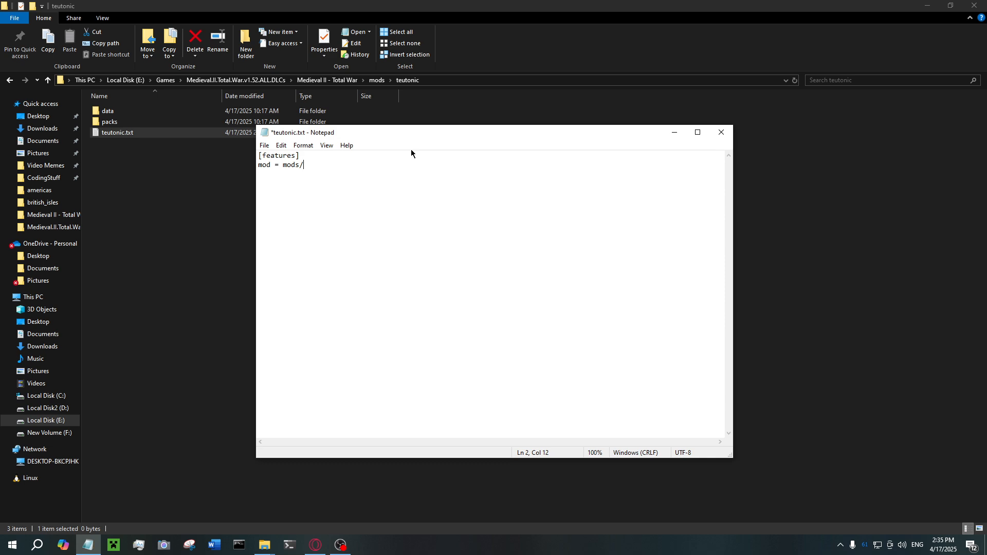
pyautogui.moveTo(549, 163)
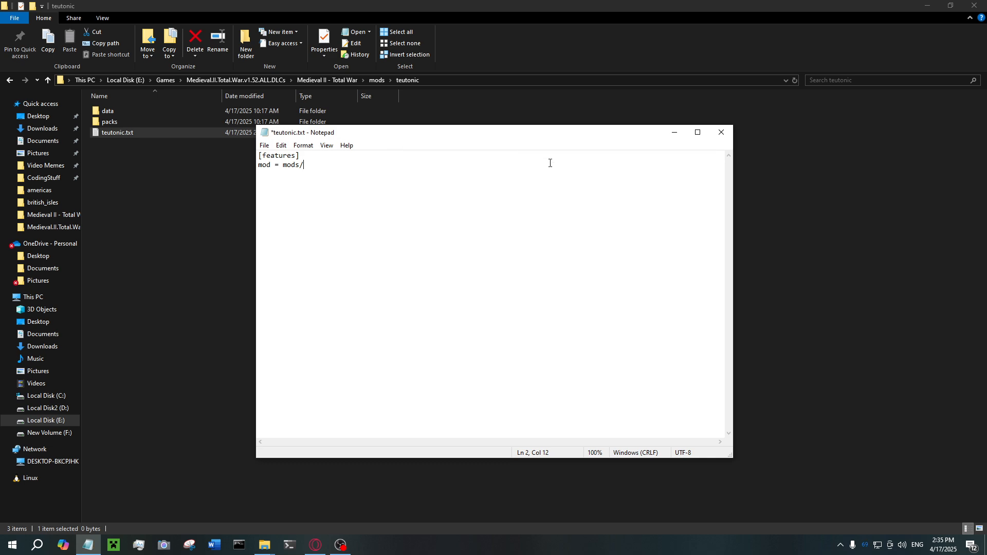
pyautogui.write('teut')
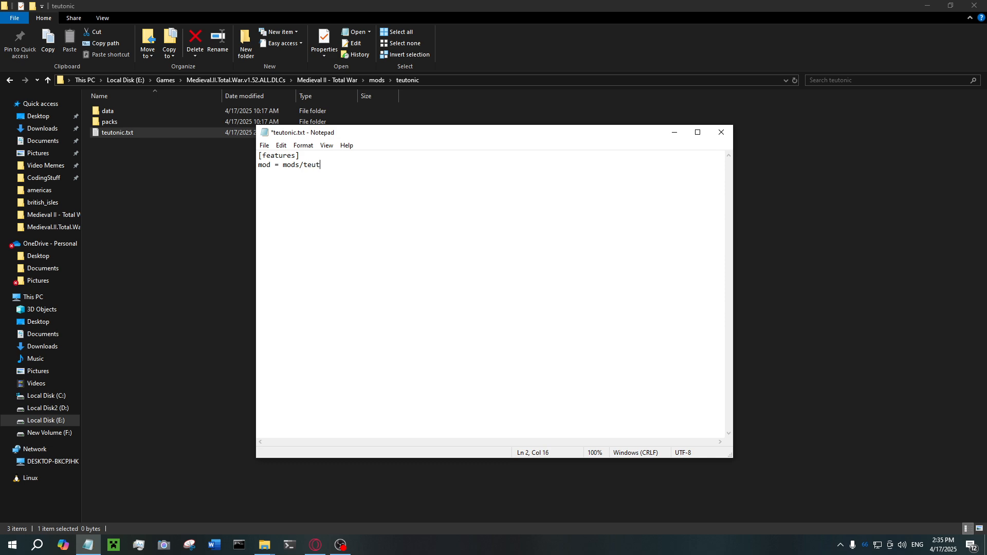
pyautogui.write('onic')
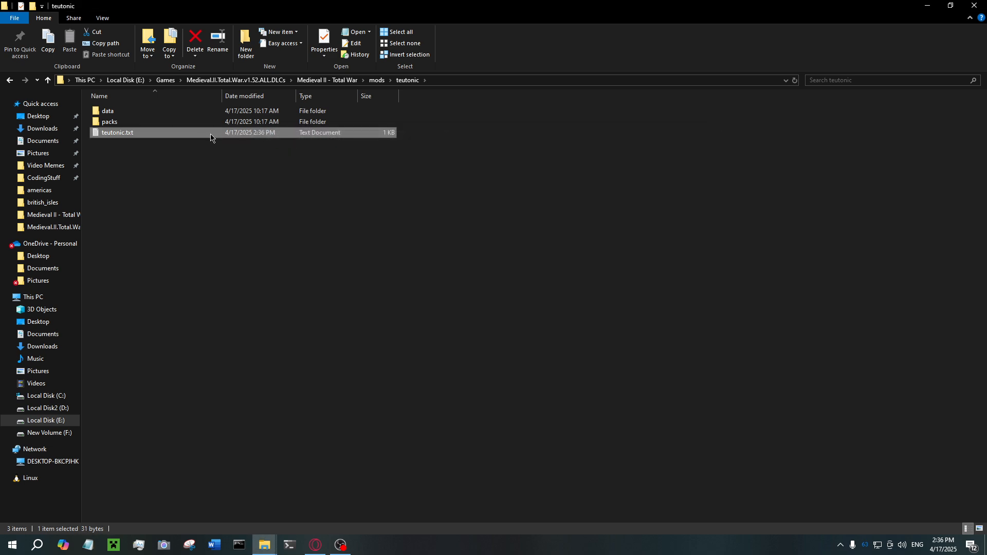
# Rename teutonic.txt to teutonic.cfg and accept the extension change warning
pyautogui.click(117, 132)
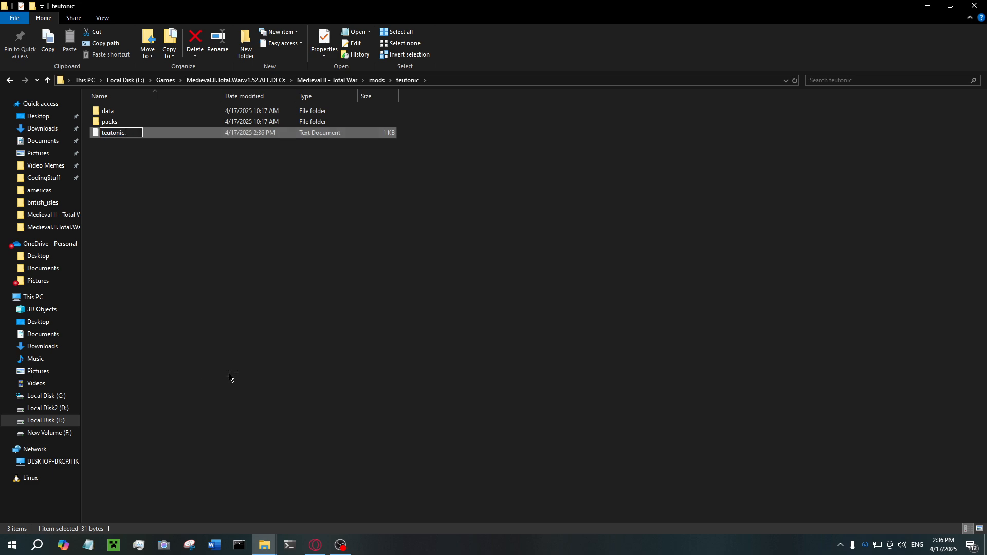
pyautogui.write('c')
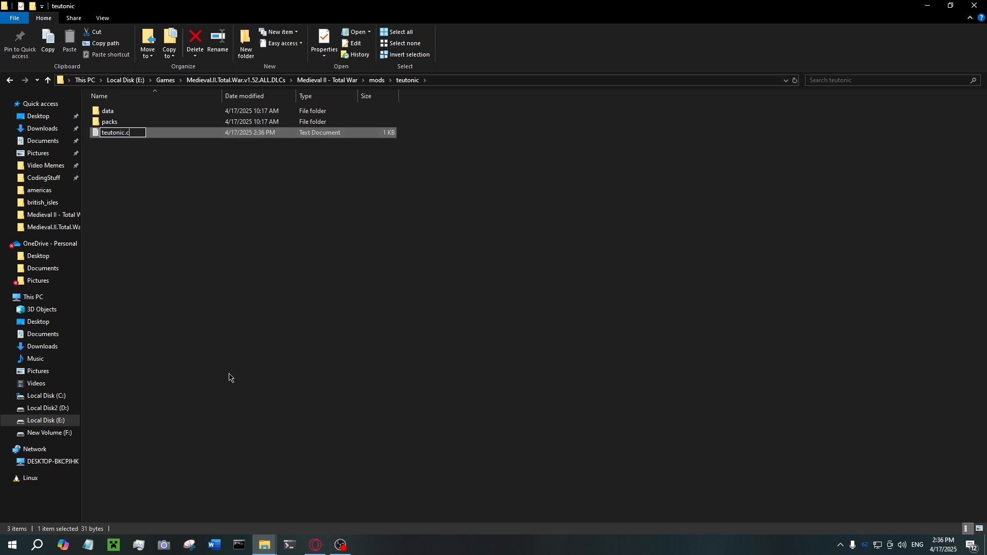
pyautogui.write('fg')
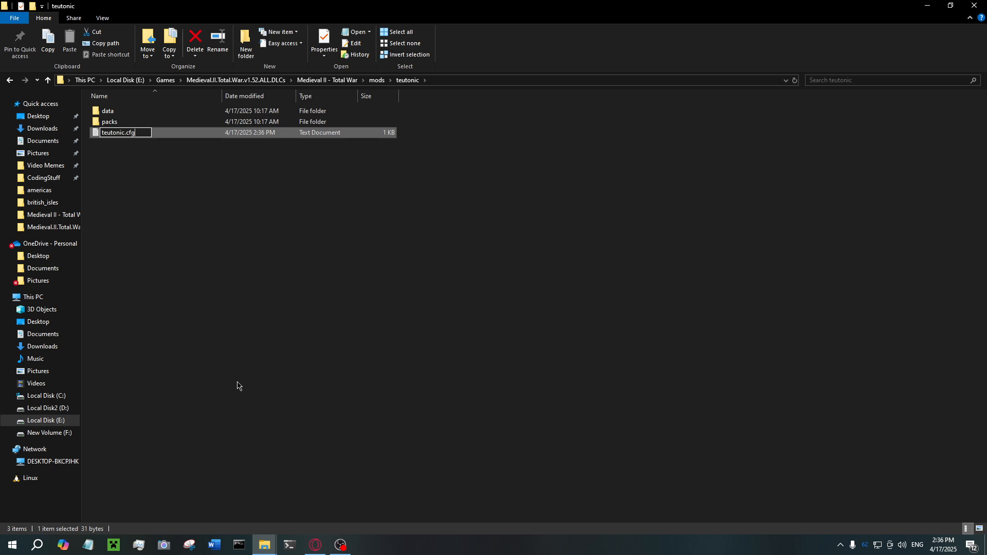
pyautogui.moveTo(166, 131)
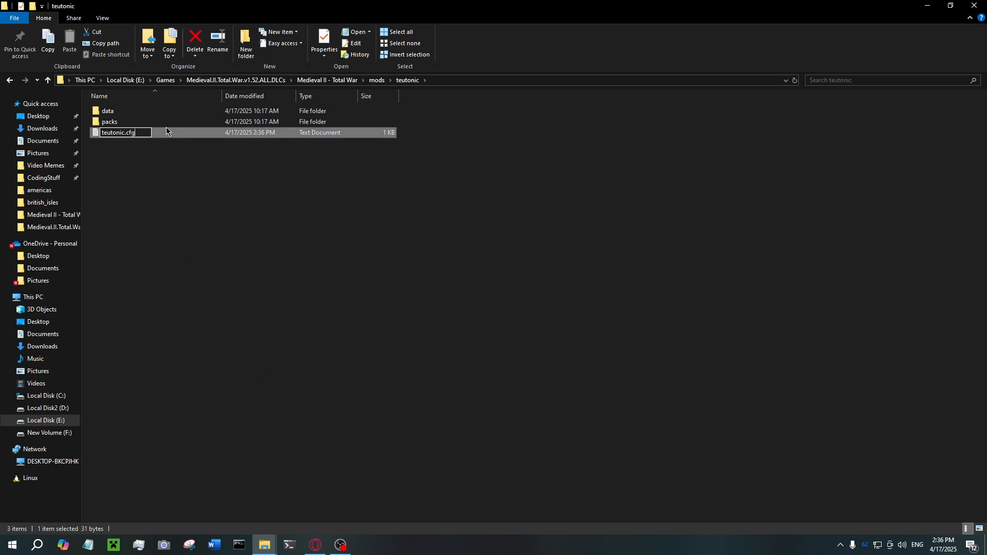
pyautogui.press('Enter')
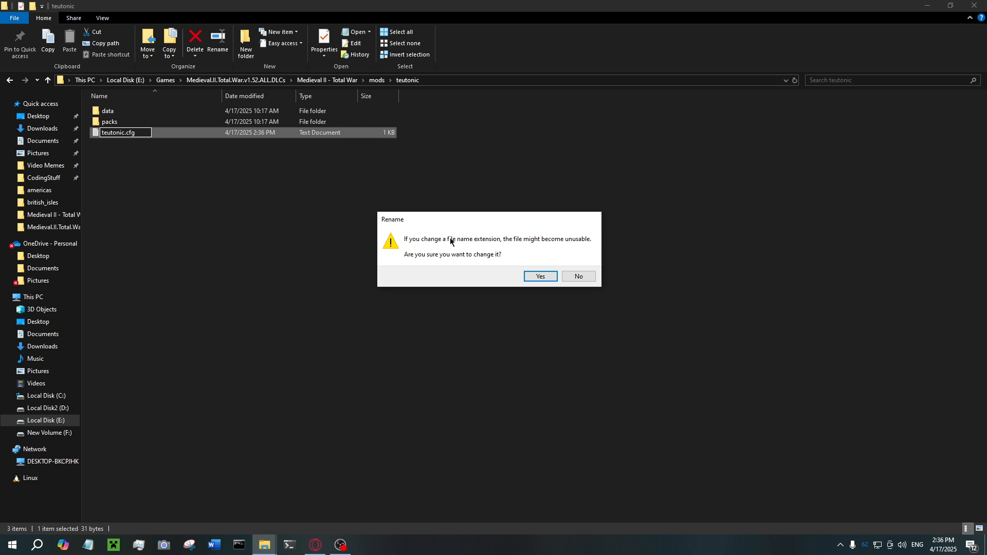
pyautogui.click(539, 277)
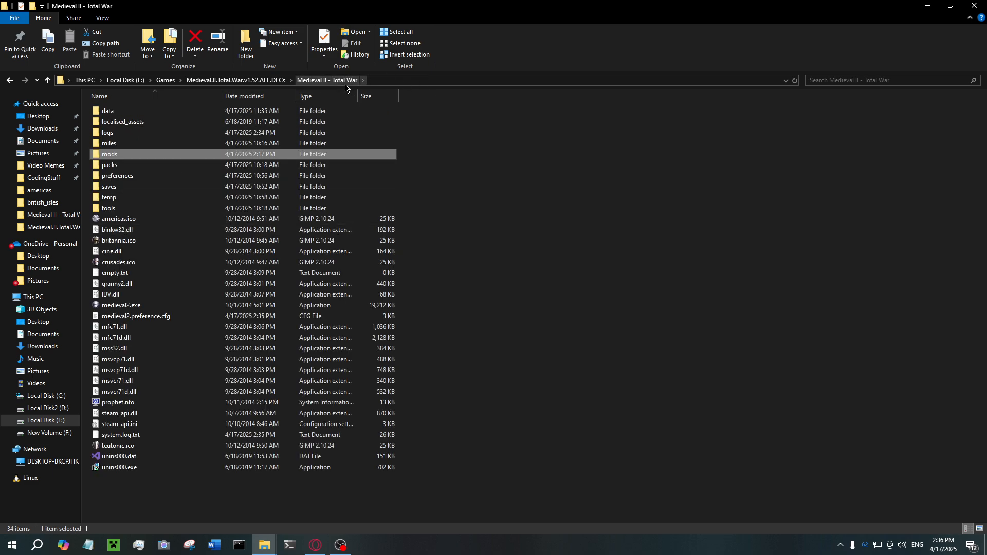
# Make a medieval2.exe shortcut, move it into mods\teutonic and open that folder
pyautogui.click(120, 305)
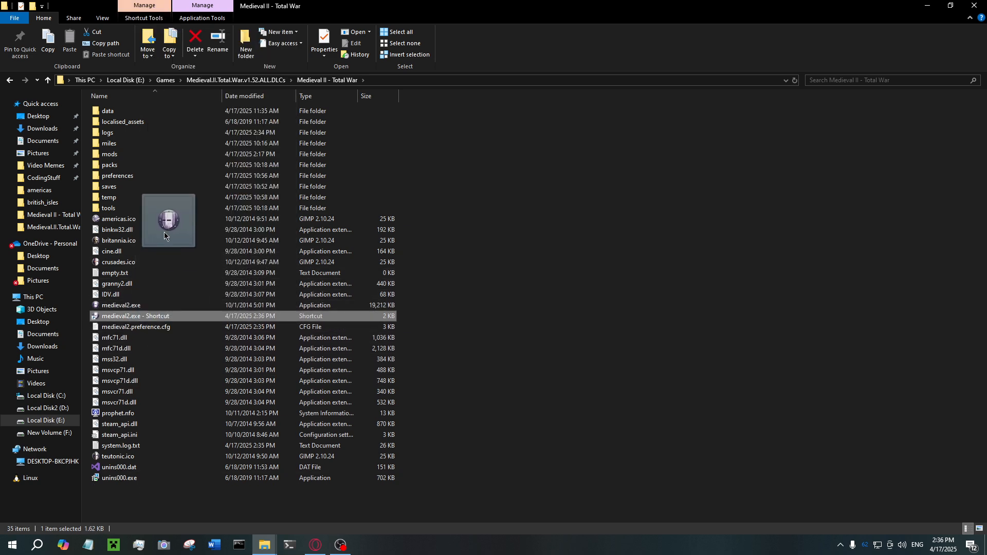
pyautogui.doubleClick(110, 154)
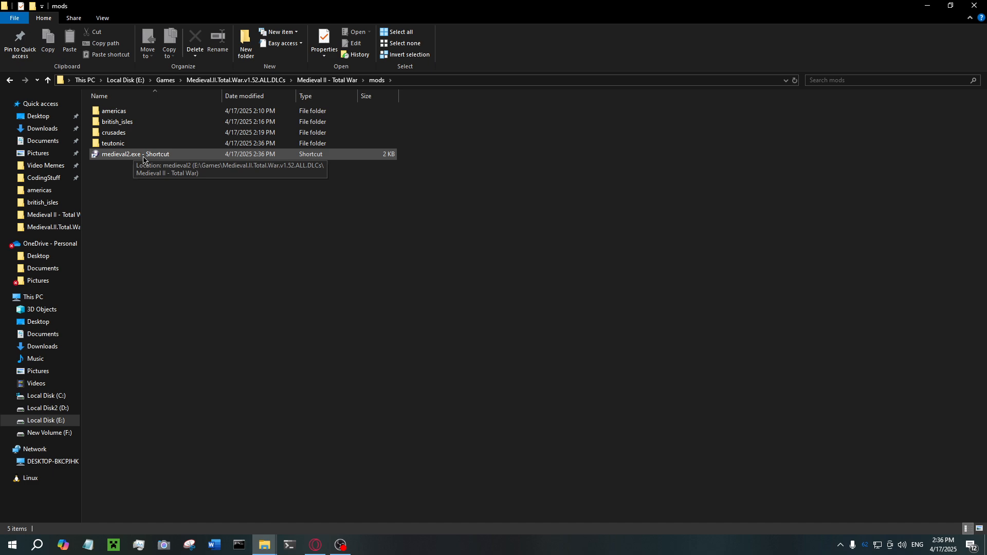
pyautogui.click(194, 39)
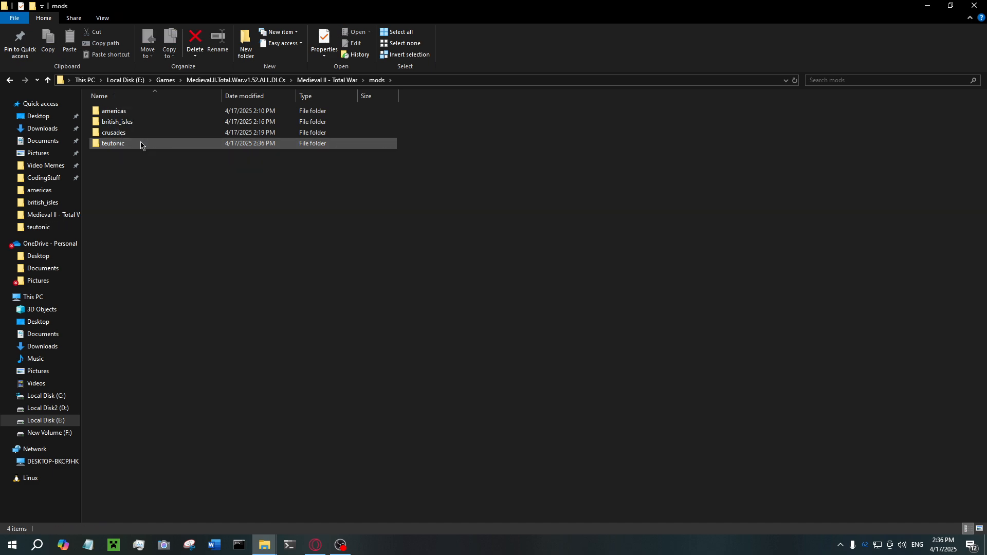
pyautogui.doubleClick(112, 143)
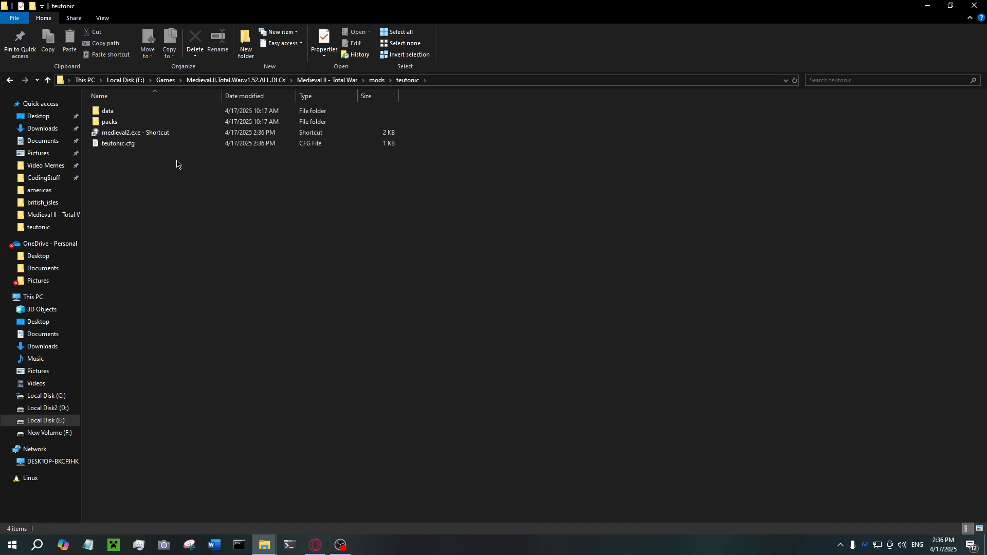
pyautogui.rightClick(135, 132)
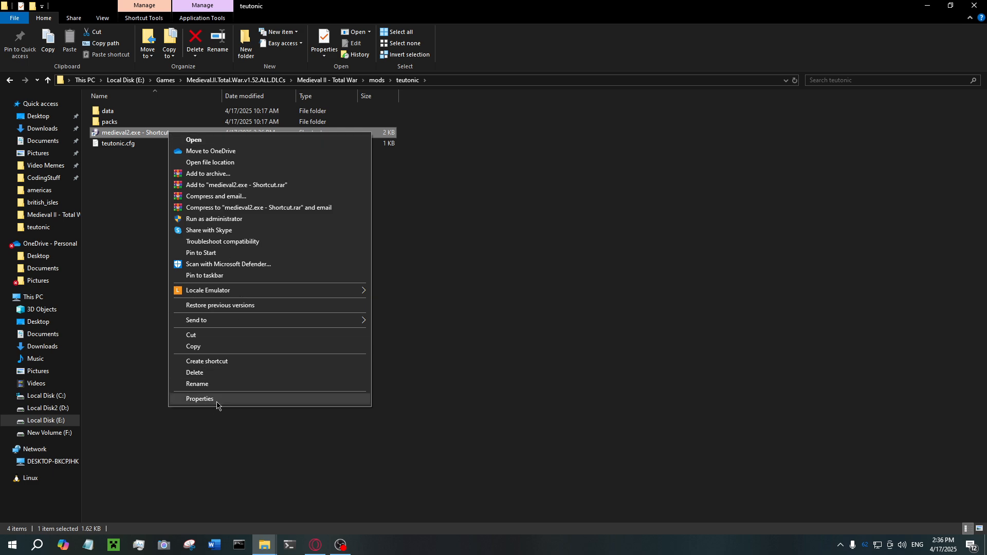
pyautogui.click(199, 399)
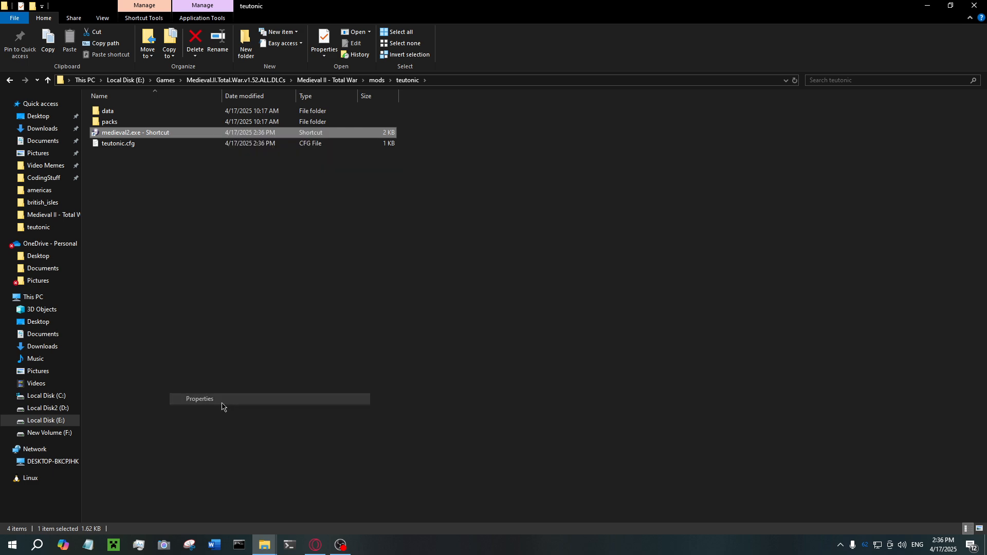
pyautogui.click(199, 398)
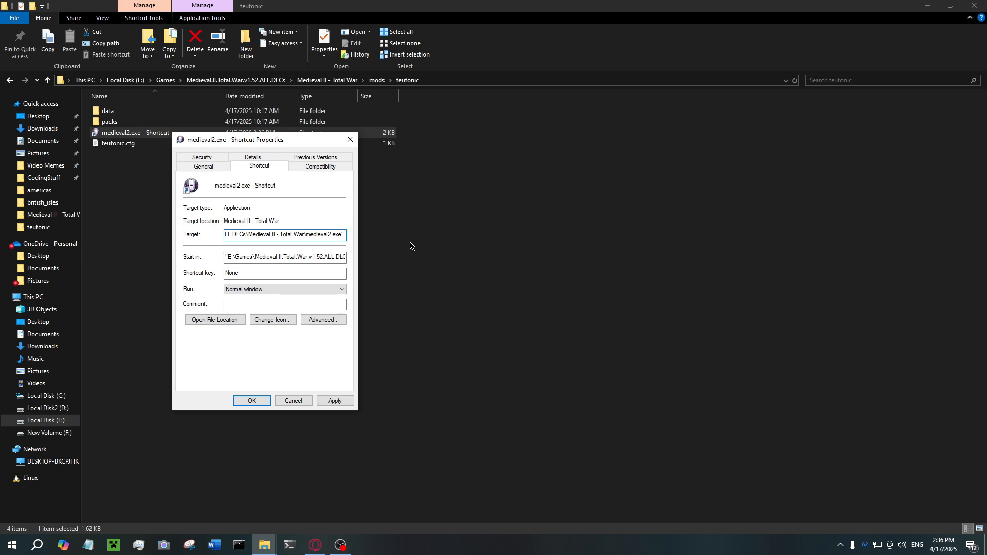
pyautogui.write('@mods\\teutonic\\teutonic.cfg')
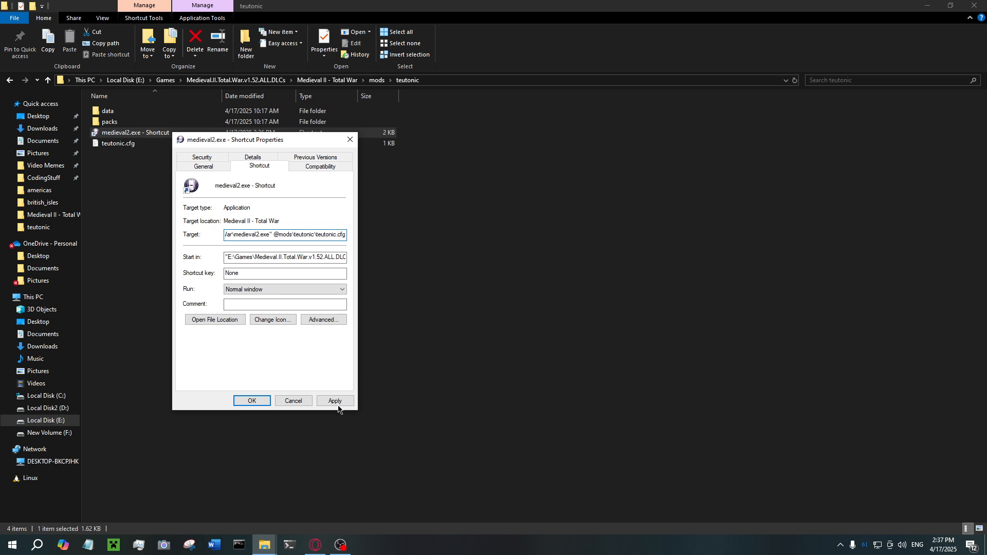
pyautogui.click(252, 401)
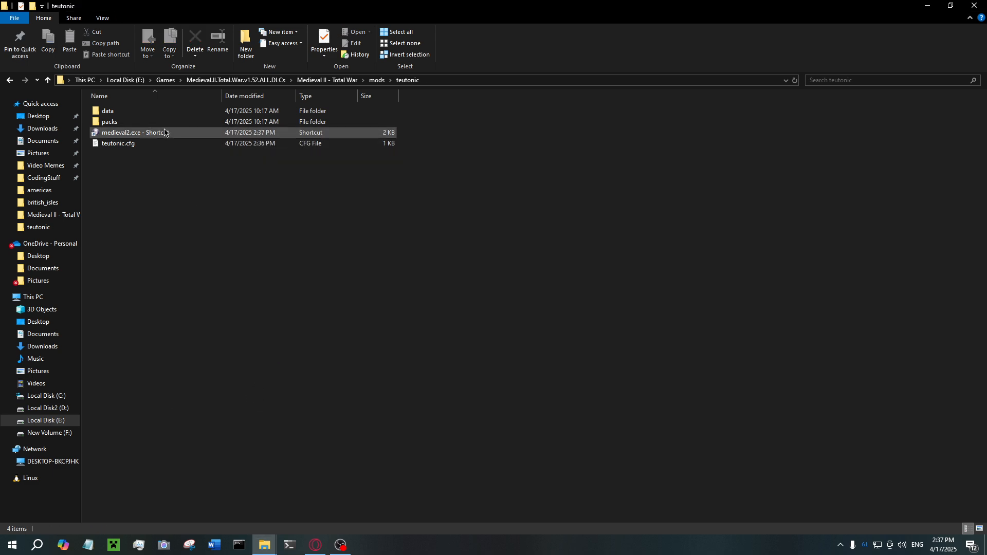
pyautogui.moveTo(151, 132)
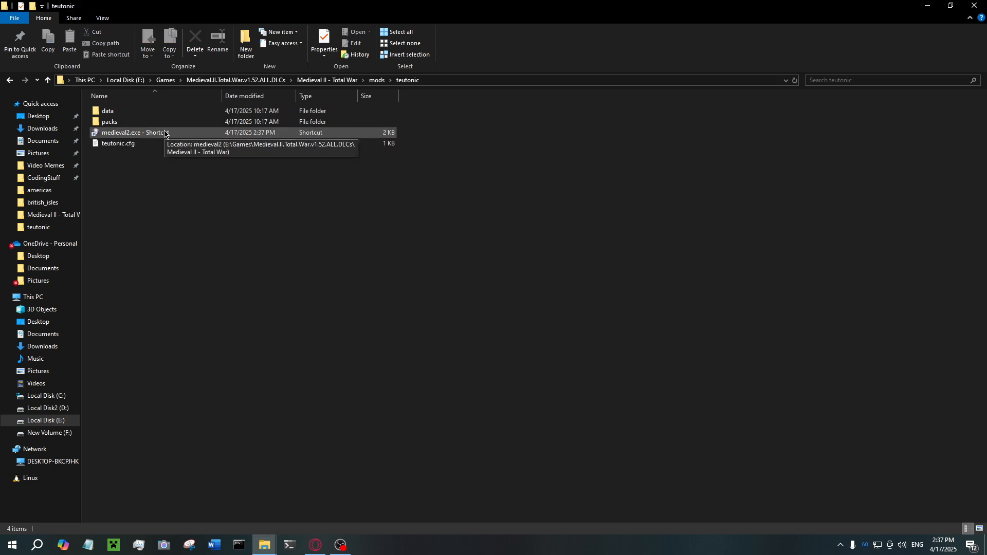
# Launch the Teutonic mod via its medieval2.exe shortcut and quit back to File Explorer
pyautogui.doubleClick(132, 132)
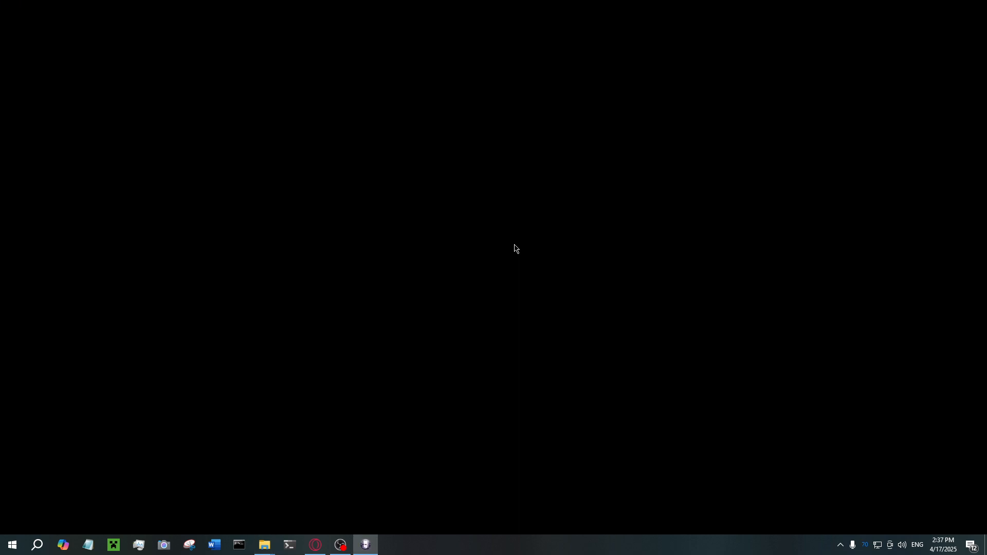
pyautogui.moveTo(559, 279)
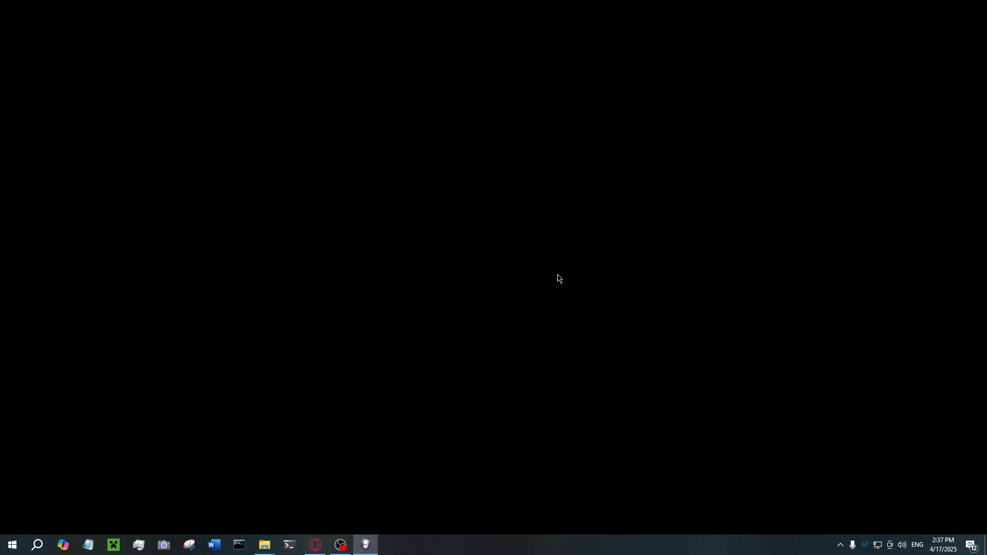
pyautogui.click(366, 544)
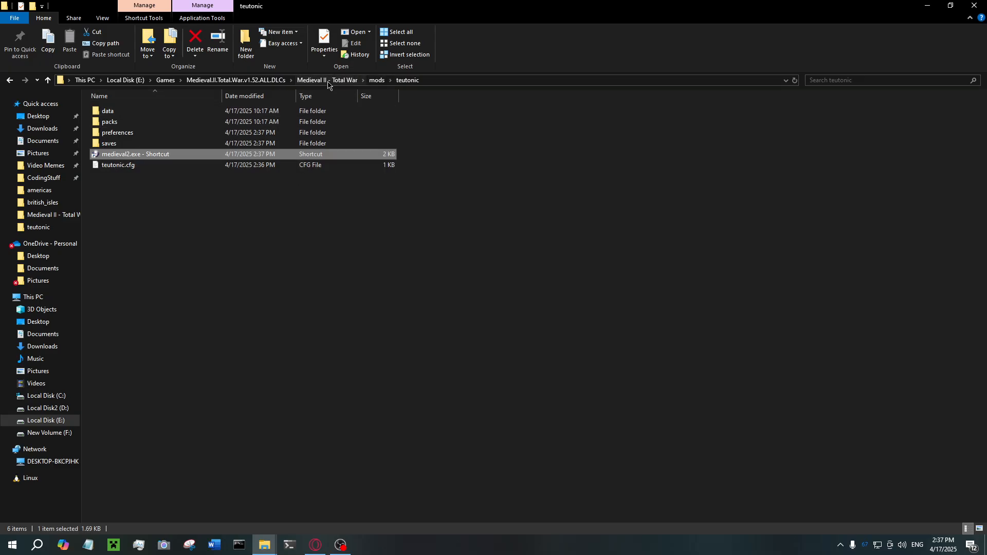
# Navigate from the Medieval II - Total War folder through mods into crusades
pyautogui.click(327, 80)
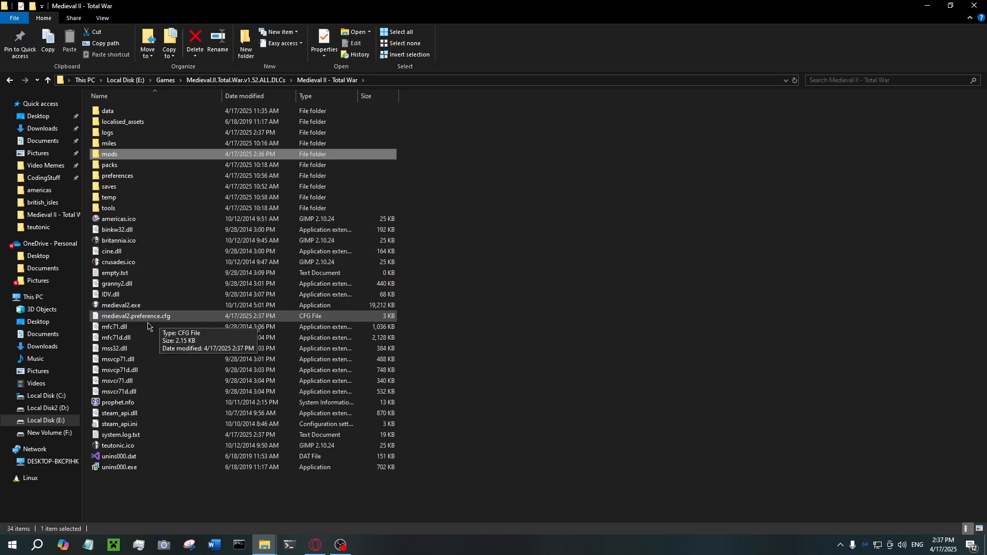
pyautogui.doubleClick(109, 154)
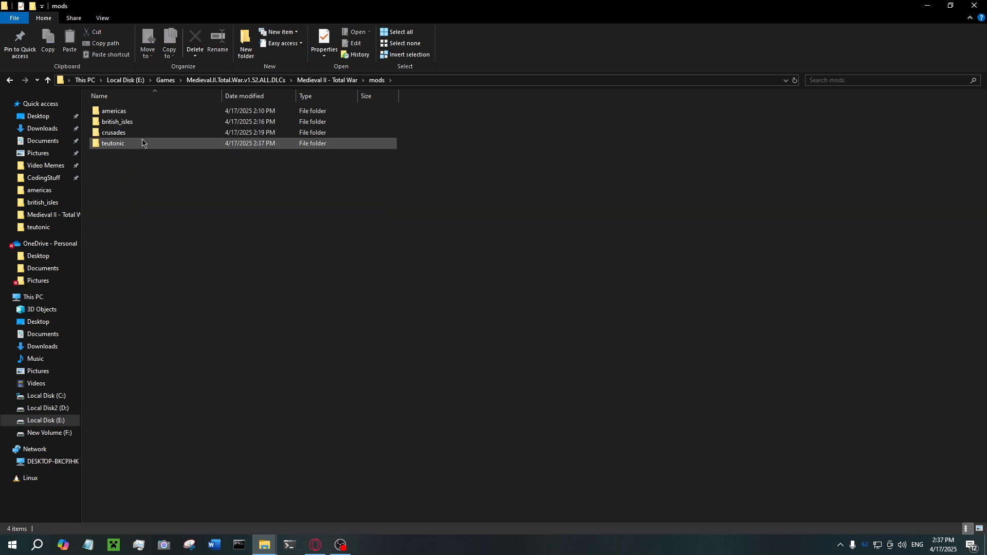
pyautogui.doubleClick(113, 132)
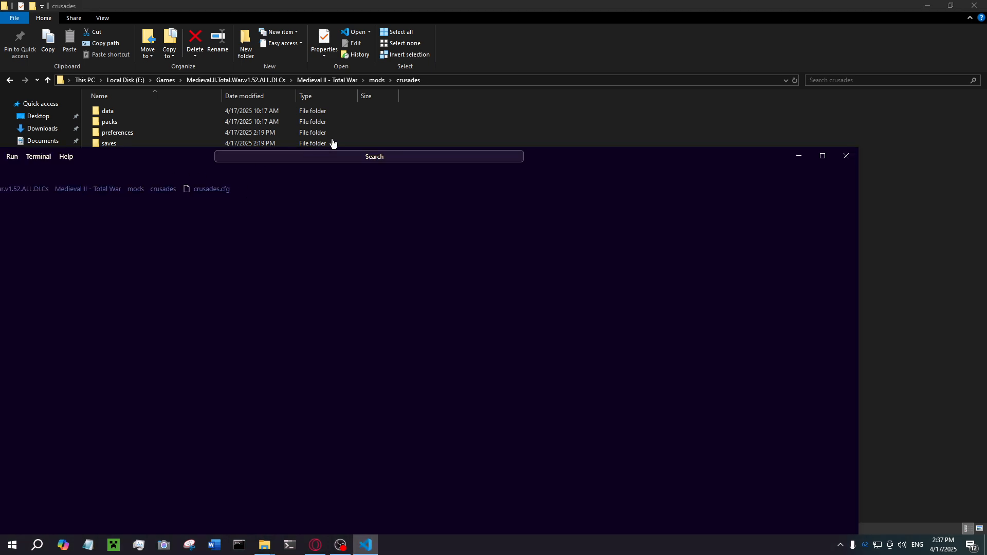
# Check crusades.cfg's [features] and mod = mods/crusades entries in VS Code, then close it
pyautogui.click(366, 544)
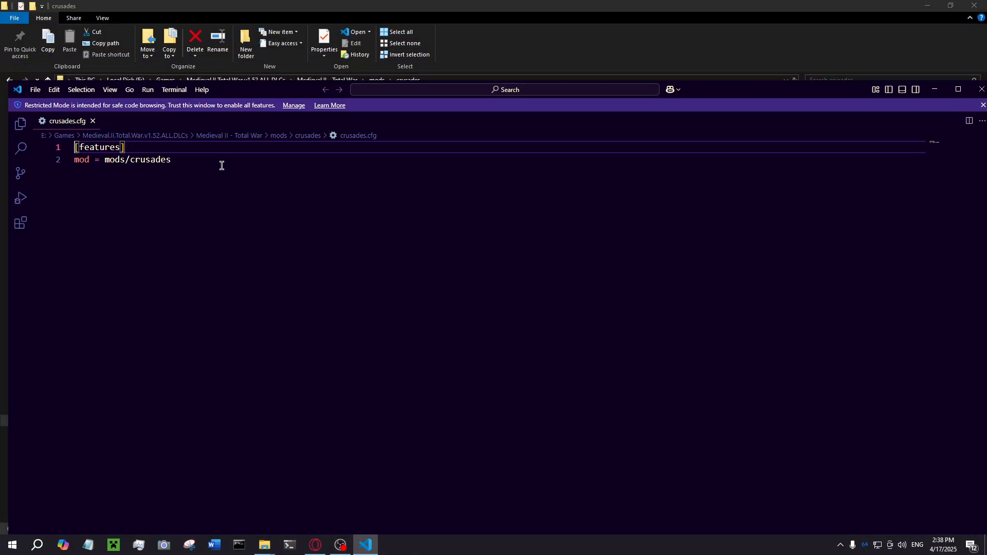
pyautogui.click(264, 545)
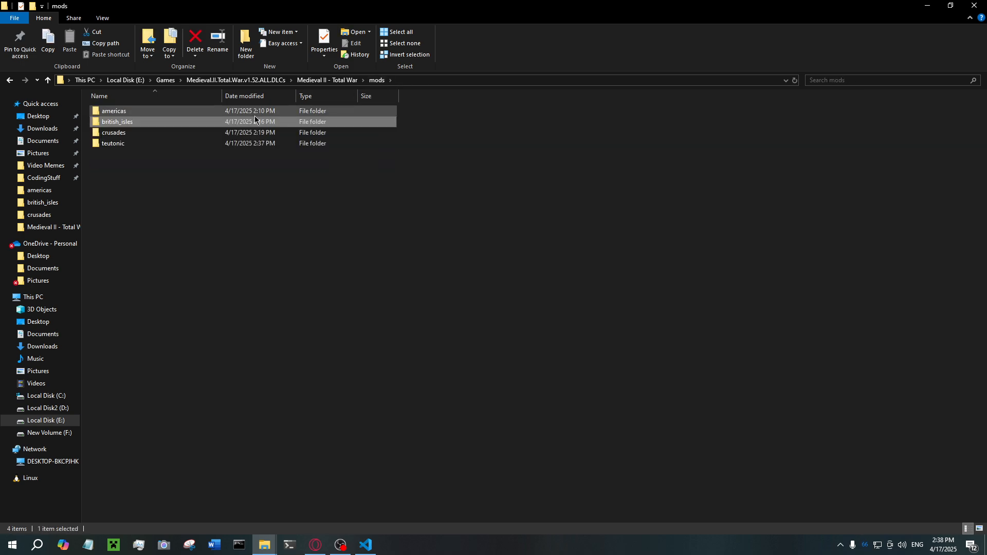
# Look into americas, then open british_isles and select its medieval2.exe shortcut
pyautogui.doubleClick(113, 111)
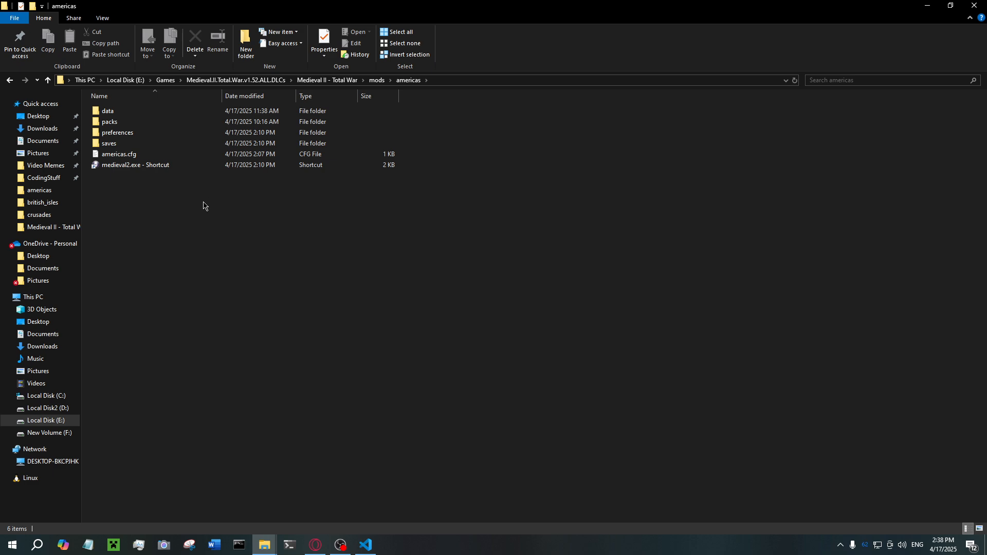
pyautogui.moveTo(198, 180)
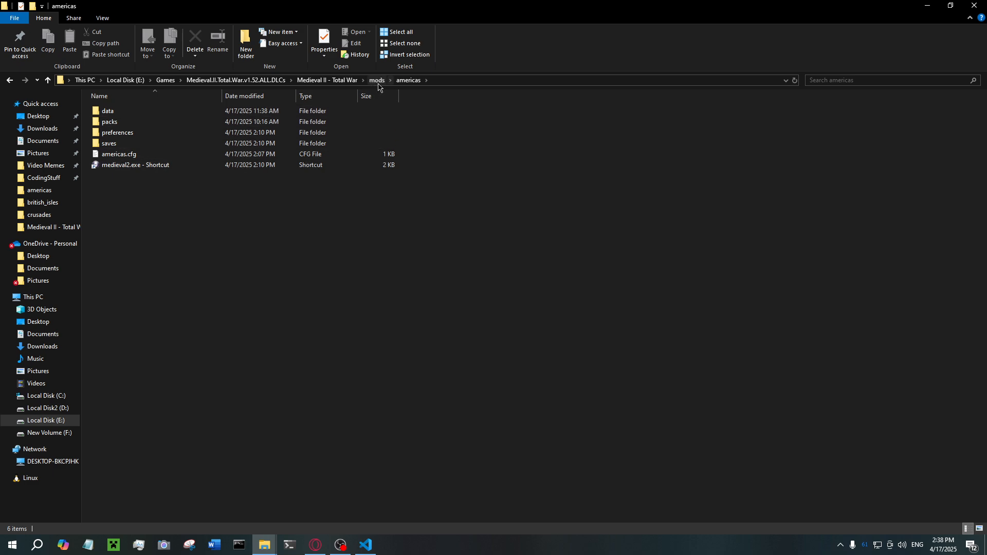
pyautogui.click(42, 202)
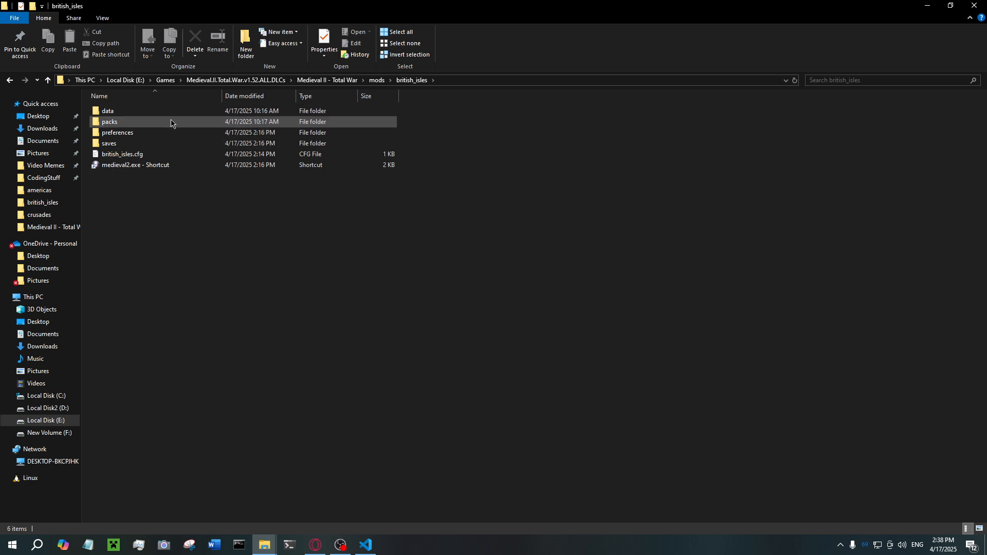
pyautogui.click(135, 165)
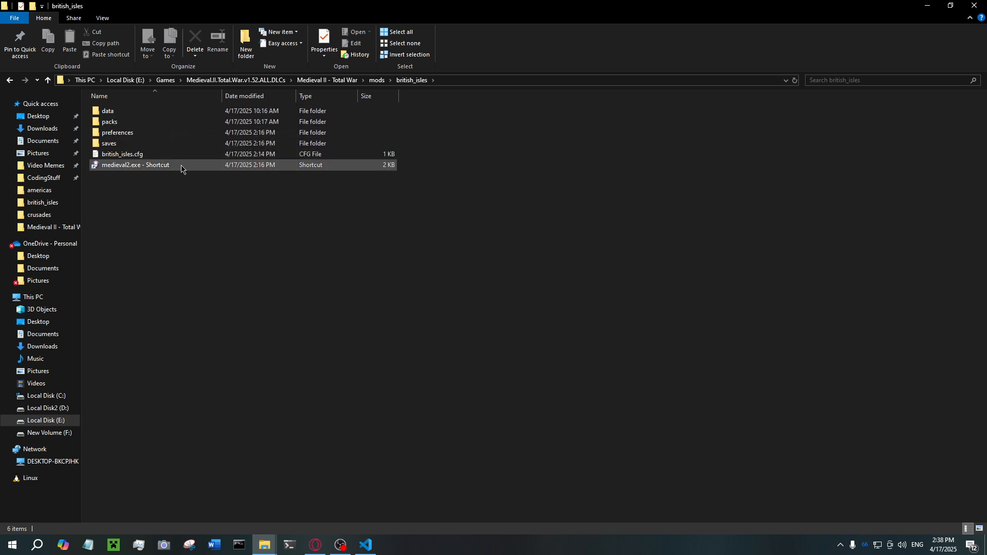
pyautogui.moveTo(180, 166)
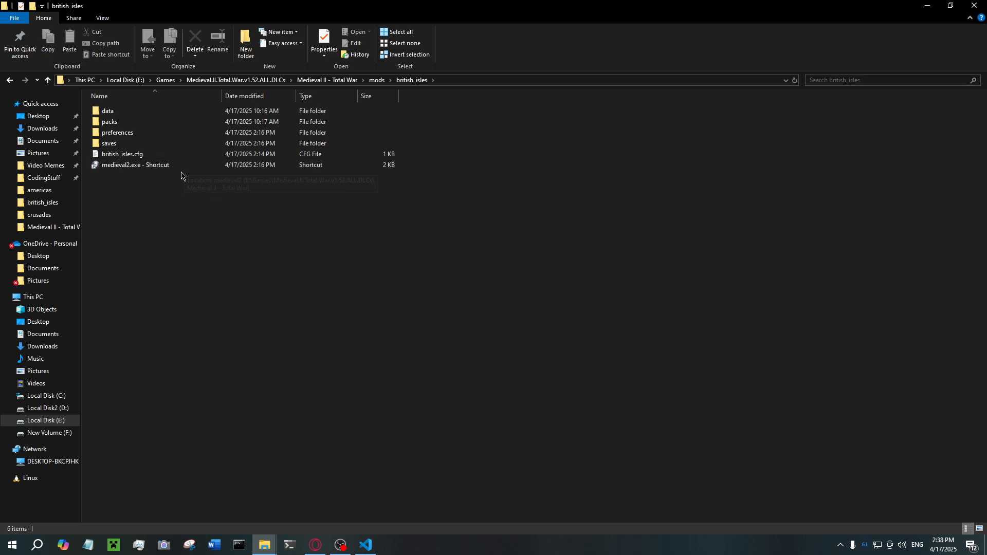
pyautogui.click(135, 165)
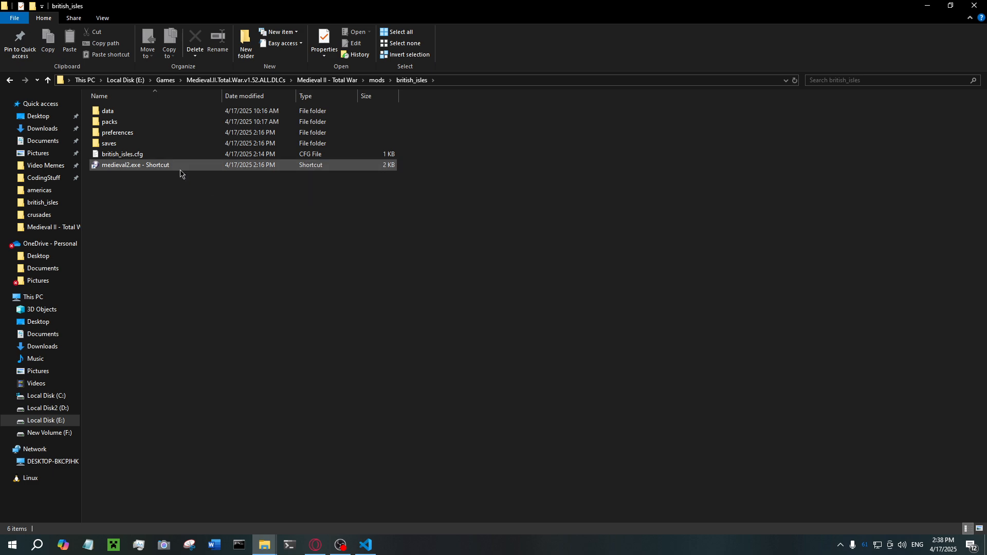
pyautogui.click(135, 164)
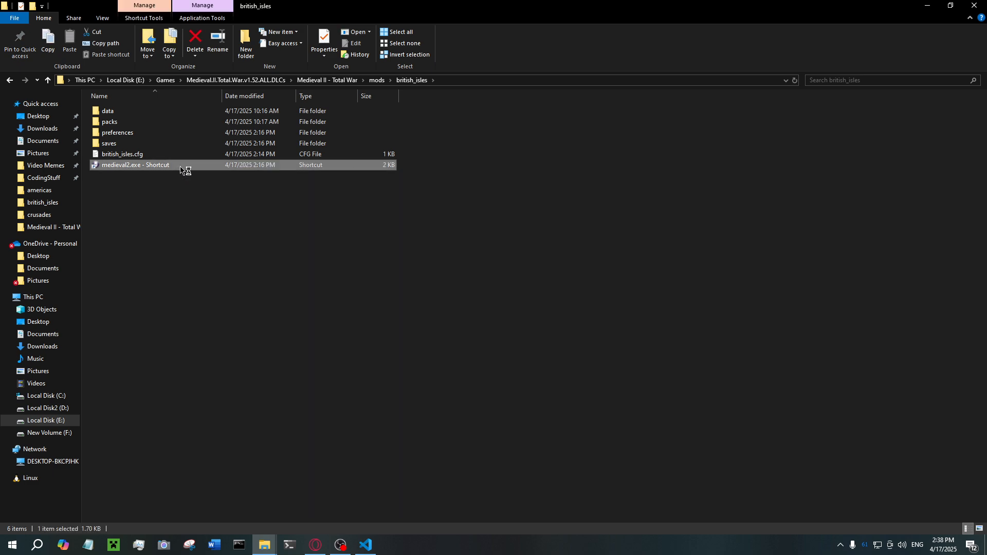
pyautogui.doubleClick(135, 165)
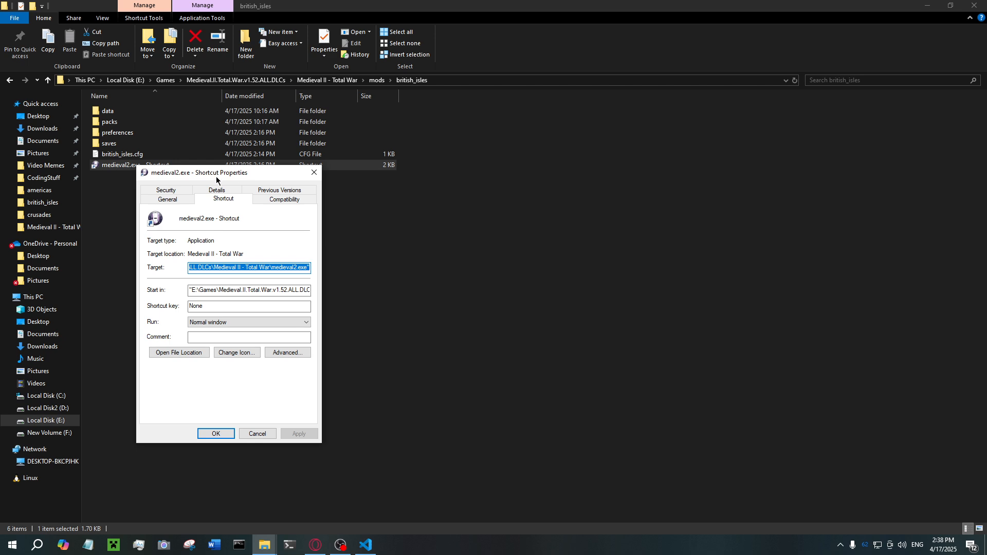
pyautogui.click(237, 352)
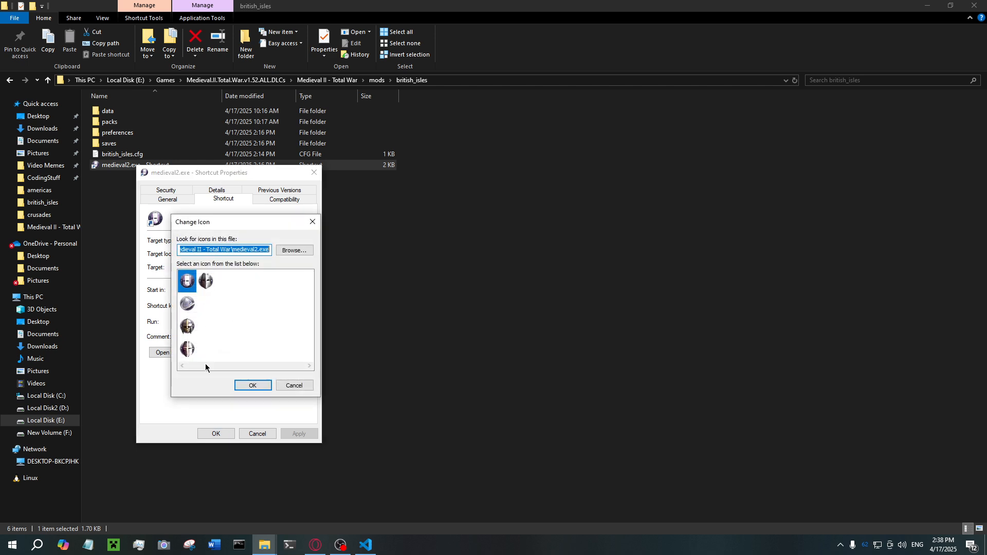
pyautogui.moveTo(192, 222); pyautogui.dragTo(274, 210)
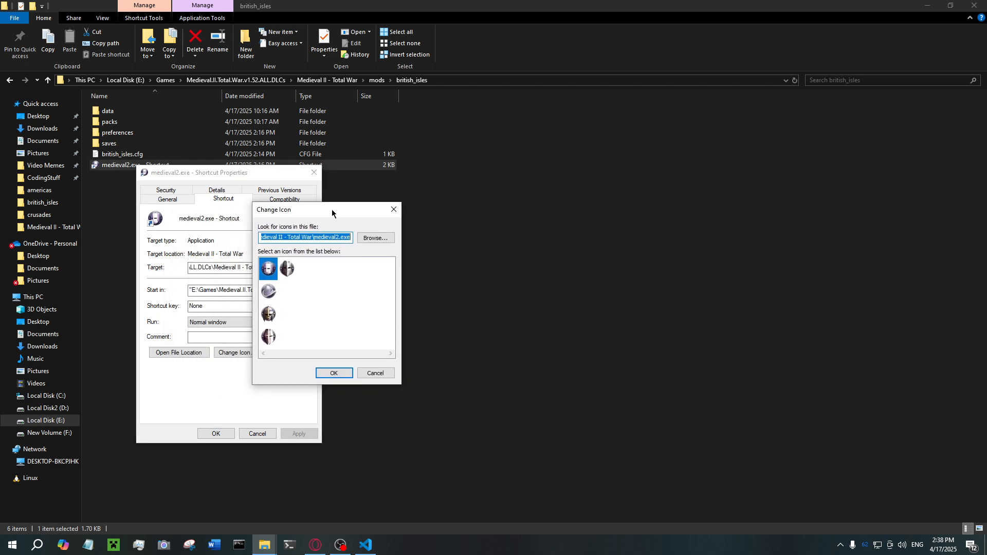
pyautogui.moveTo(333, 210); pyautogui.dragTo(368, 202)
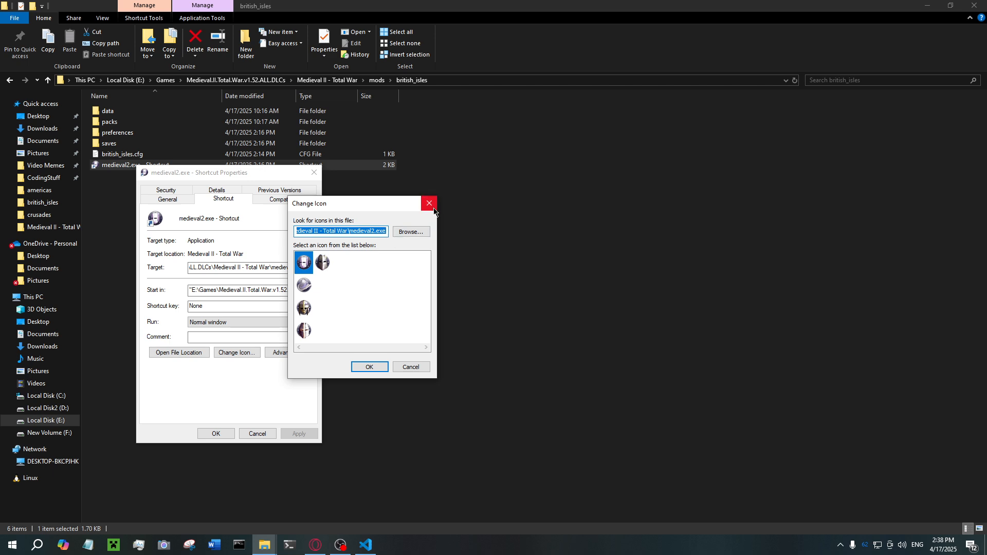
pyautogui.click(429, 203)
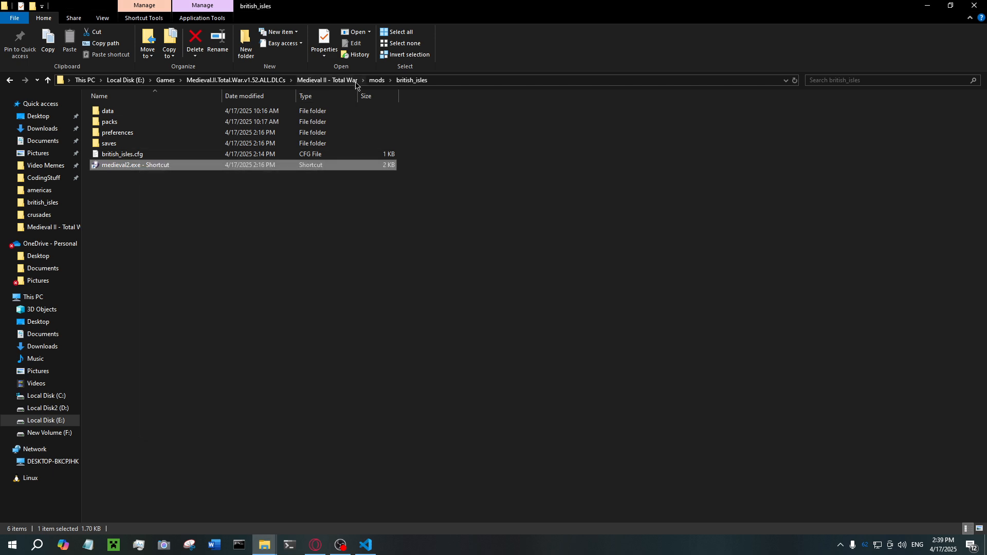
# Go up to the Medieval II - Total War install folder via the breadcrumb
pyautogui.click(327, 80)
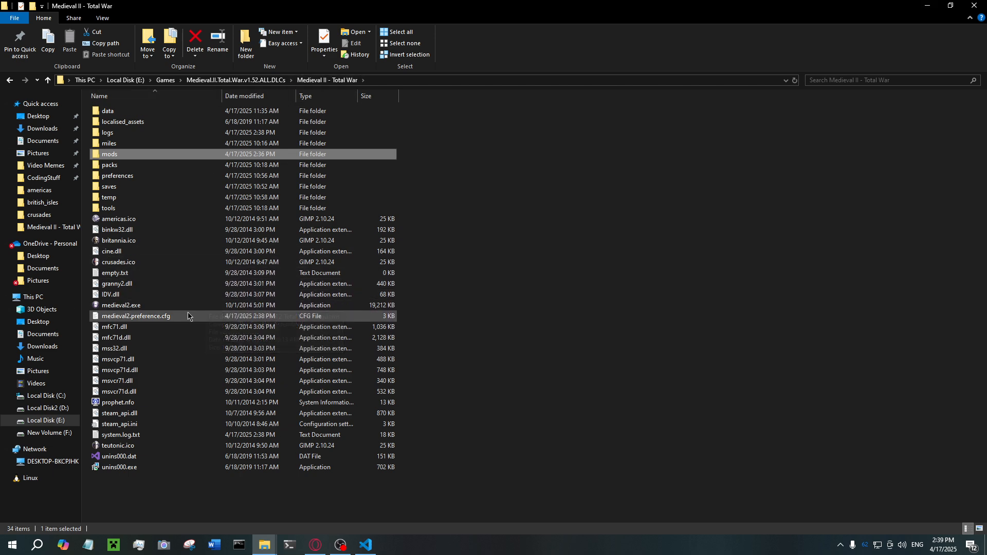
pyautogui.moveTo(447, 145)
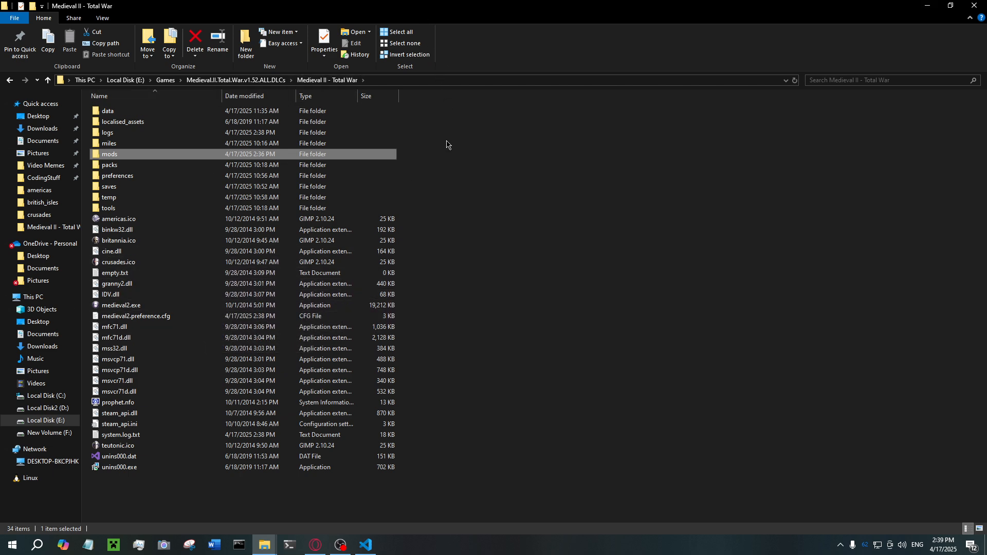